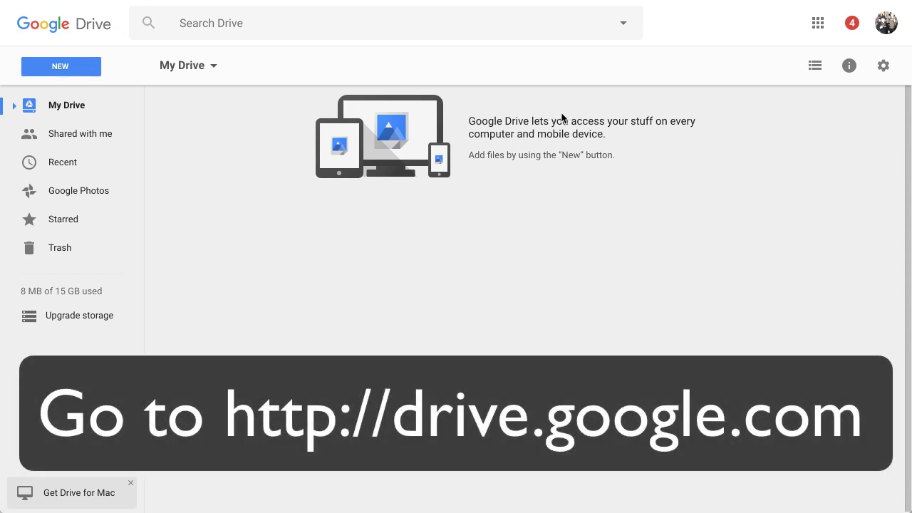
{"action": "mouse_move", "coordinate": [181, 147]}
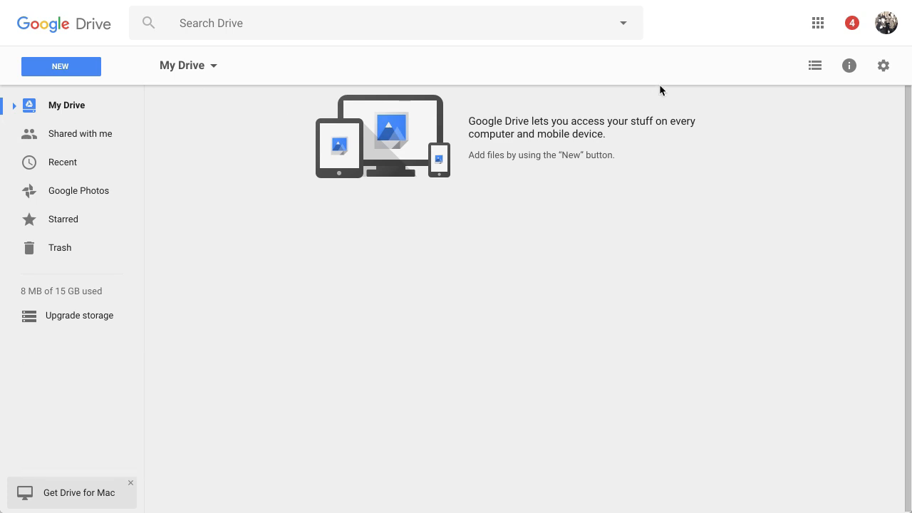
{"action": "mouse_move", "coordinate": [709, 77]}
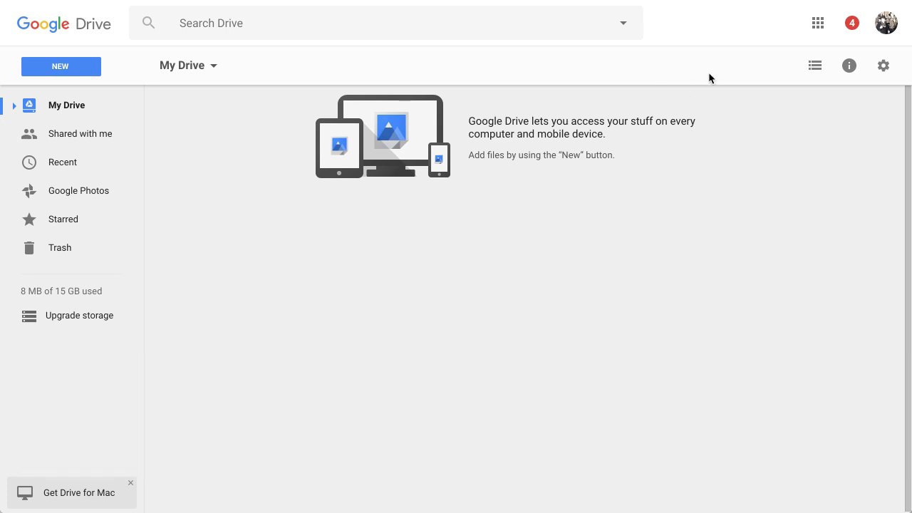
{"action": "mouse_move", "coordinate": [526, 135]}
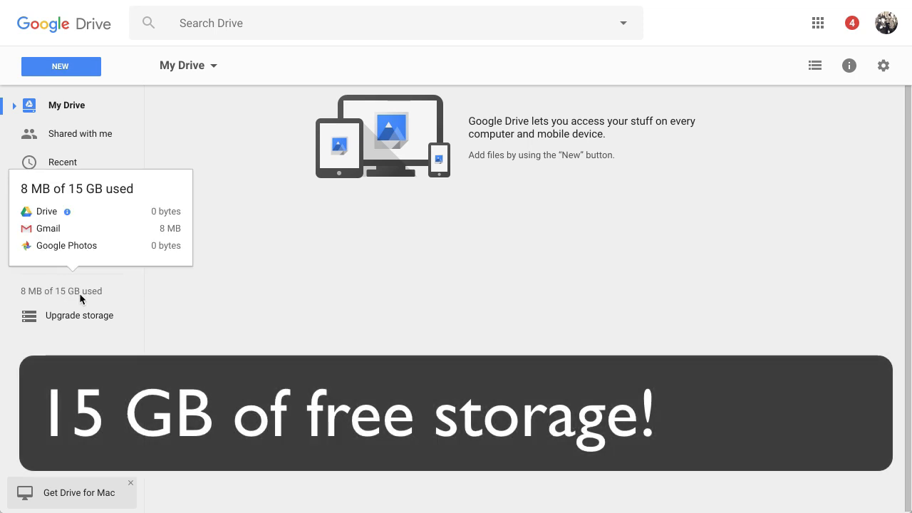
{"action": "mouse_move", "coordinate": [98, 300]}
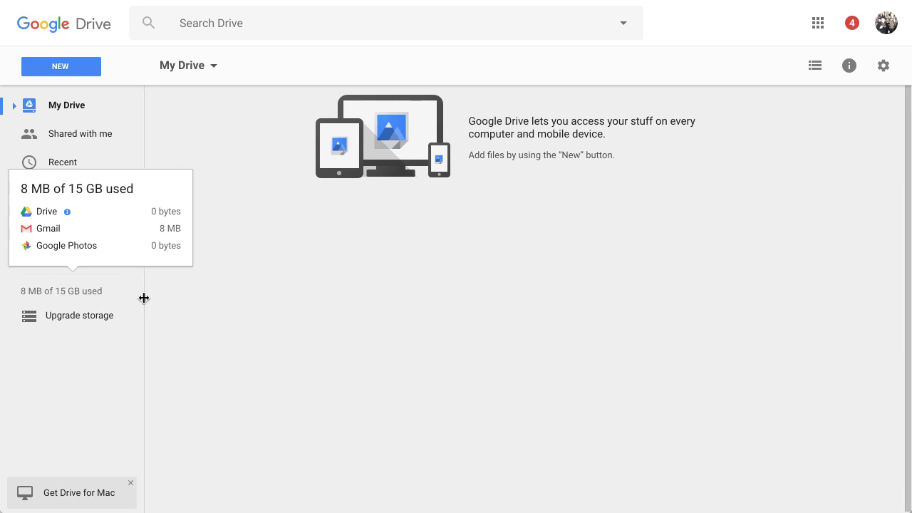
{"action": "mouse_move", "coordinate": [167, 302]}
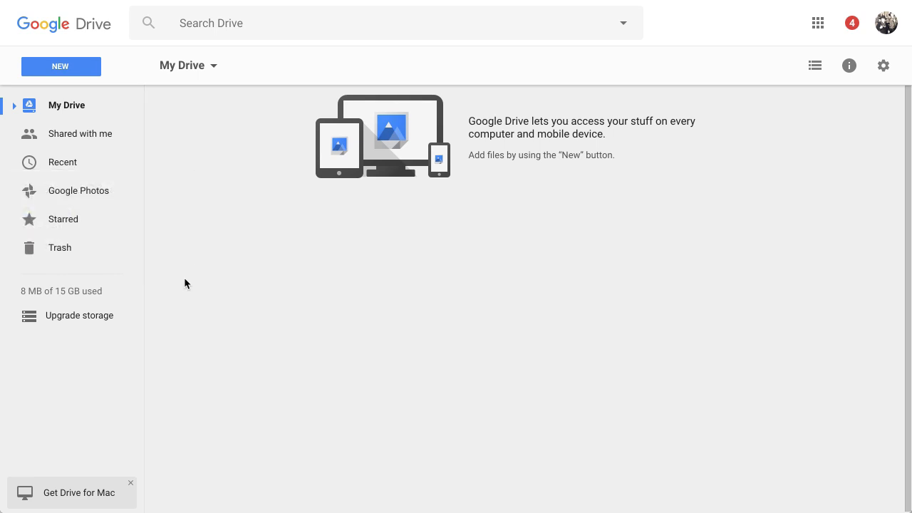
{"action": "mouse_move", "coordinate": [174, 189]}
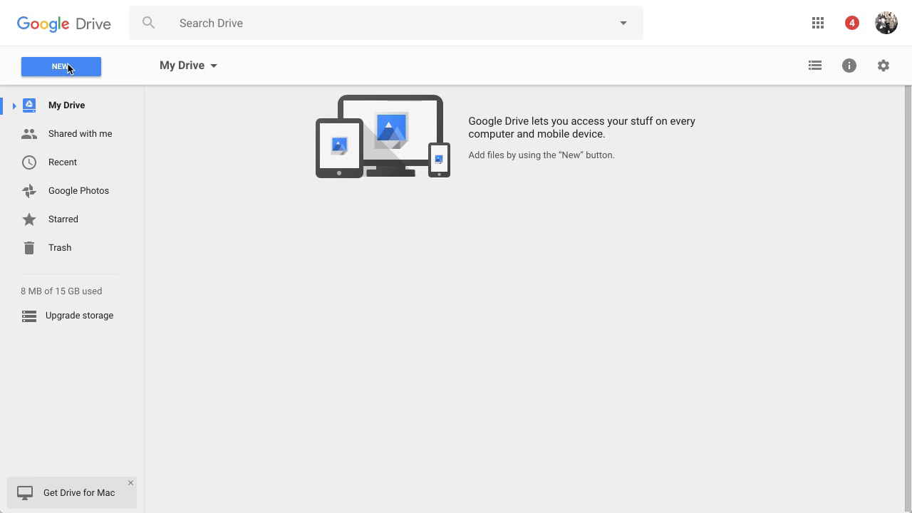
- Open Google Drive's New menu to see folder, upload and Docs options
{"action": "left_click", "coordinate": [61, 66]}
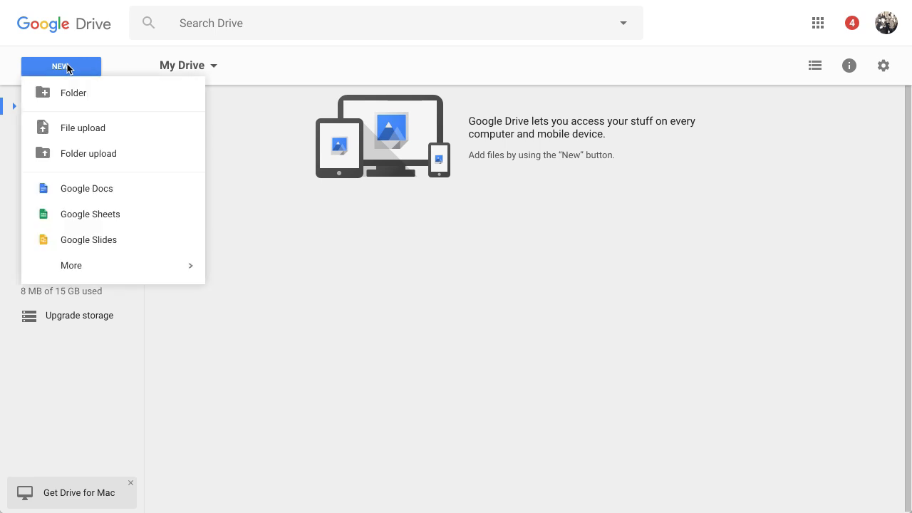
{"action": "mouse_move", "coordinate": [87, 188]}
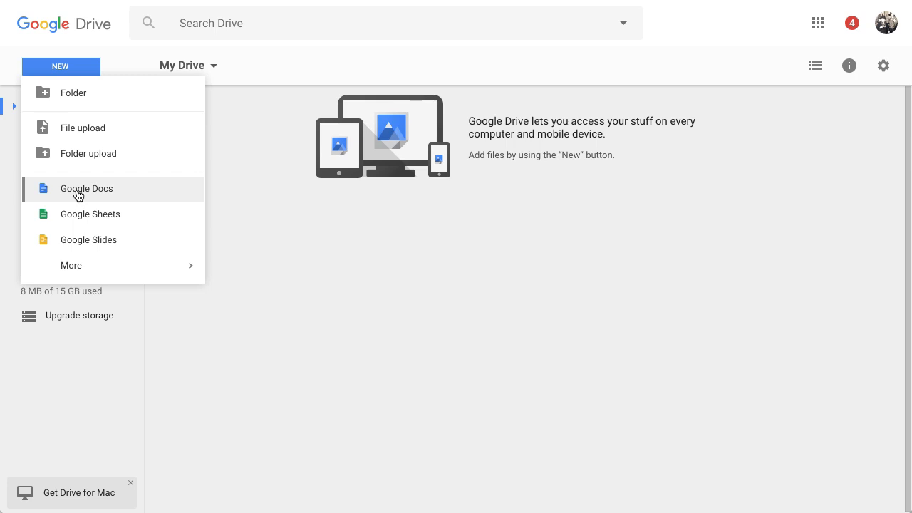
{"action": "mouse_move", "coordinate": [114, 193]}
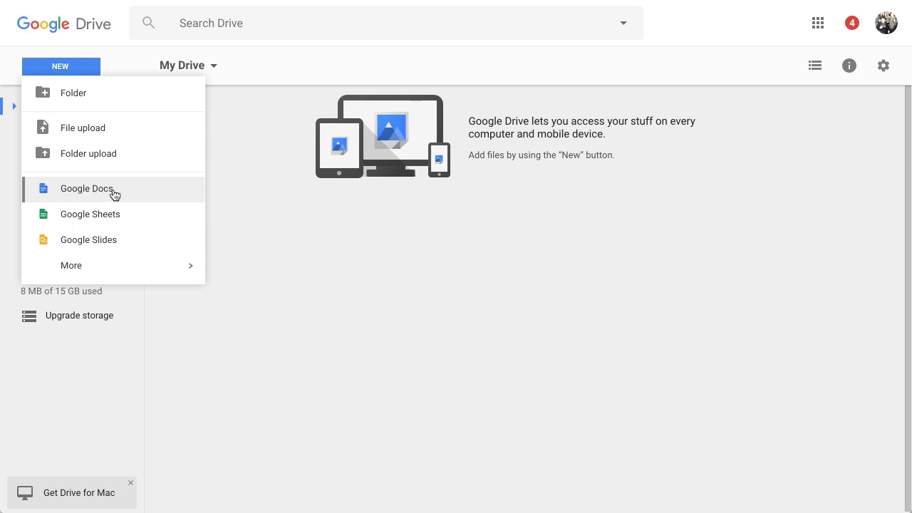
{"action": "mouse_move", "coordinate": [120, 195]}
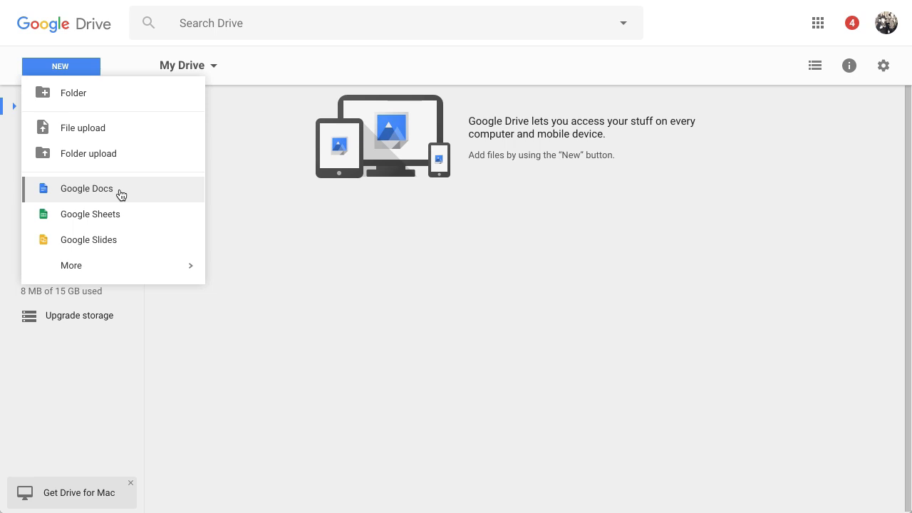
{"action": "mouse_move", "coordinate": [80, 131]}
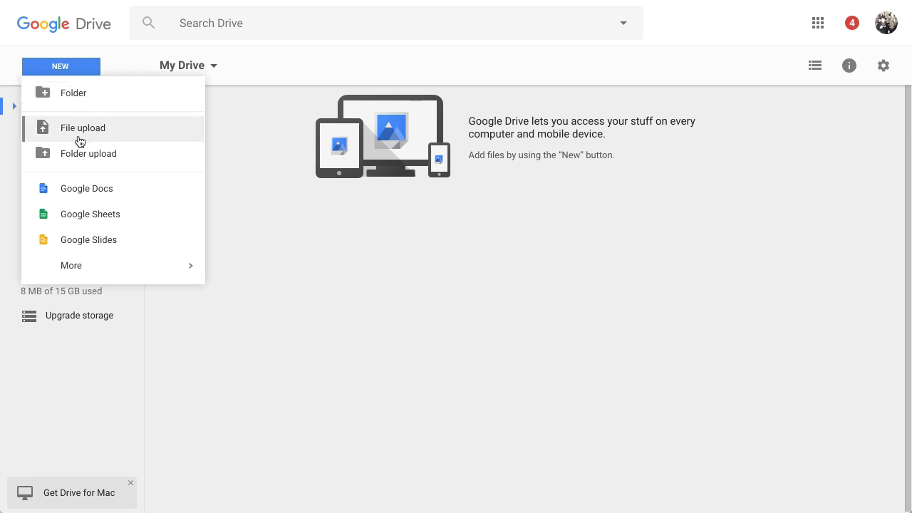
{"action": "mouse_move", "coordinate": [74, 93]}
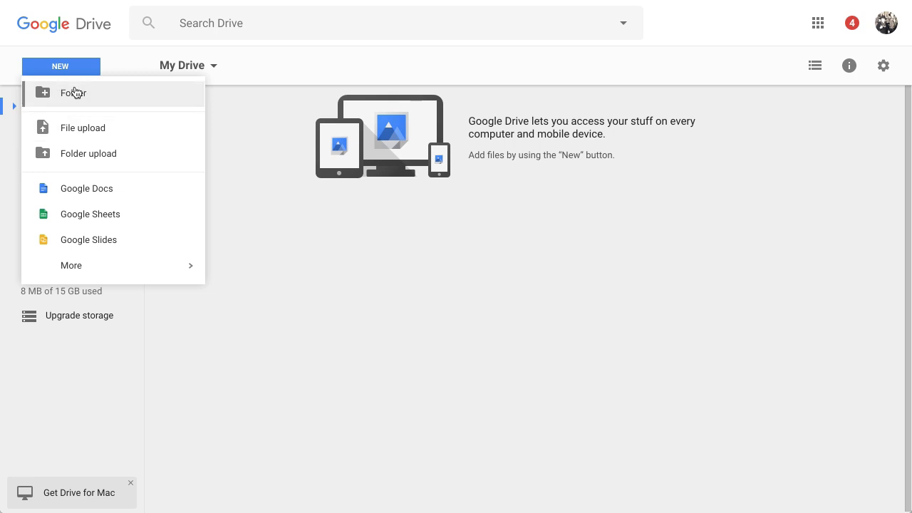
{"action": "mouse_move", "coordinate": [82, 96]}
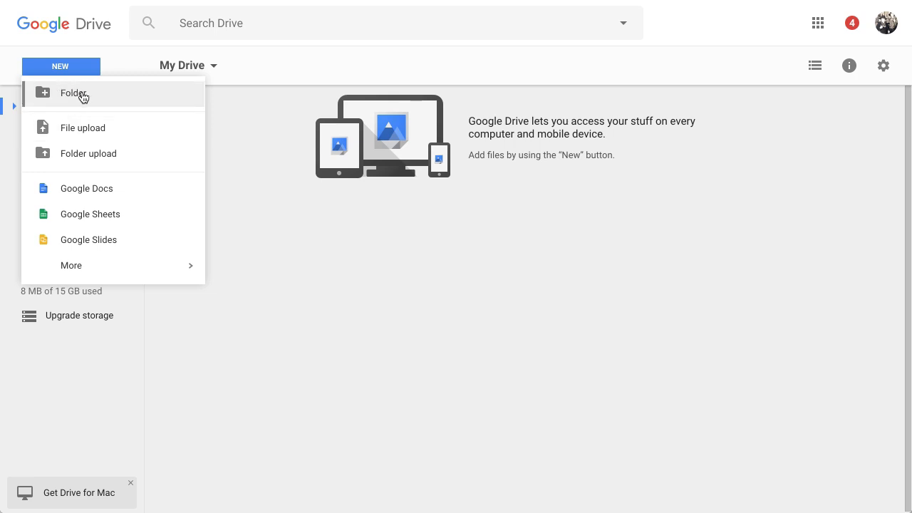
{"action": "mouse_move", "coordinate": [78, 96]}
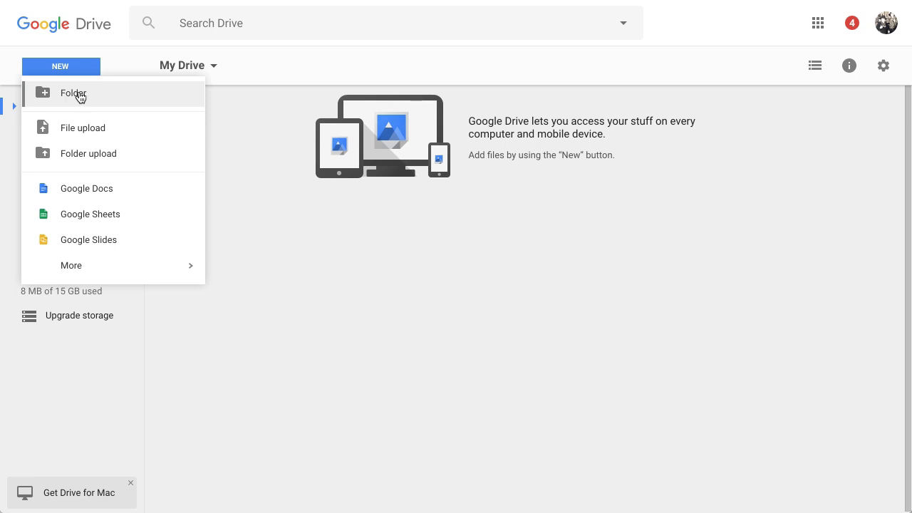
{"action": "mouse_move", "coordinate": [76, 99]}
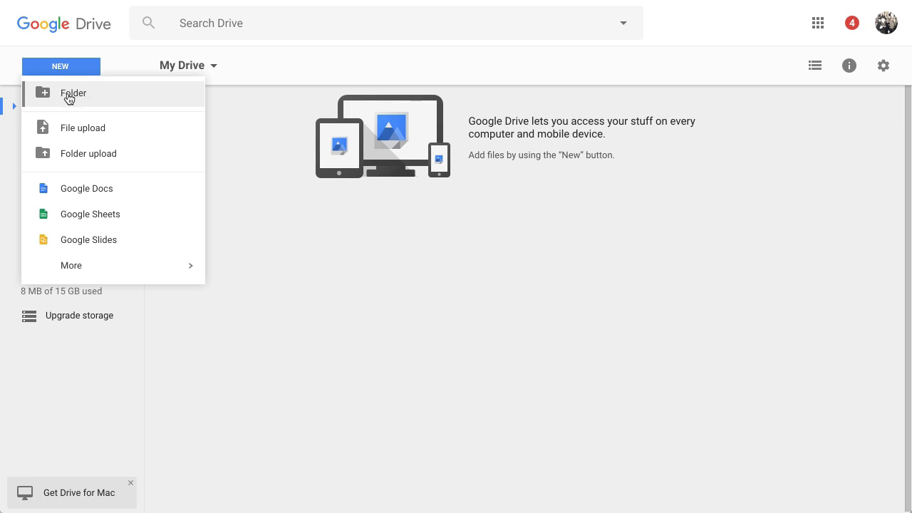
{"action": "mouse_move", "coordinate": [77, 127]}
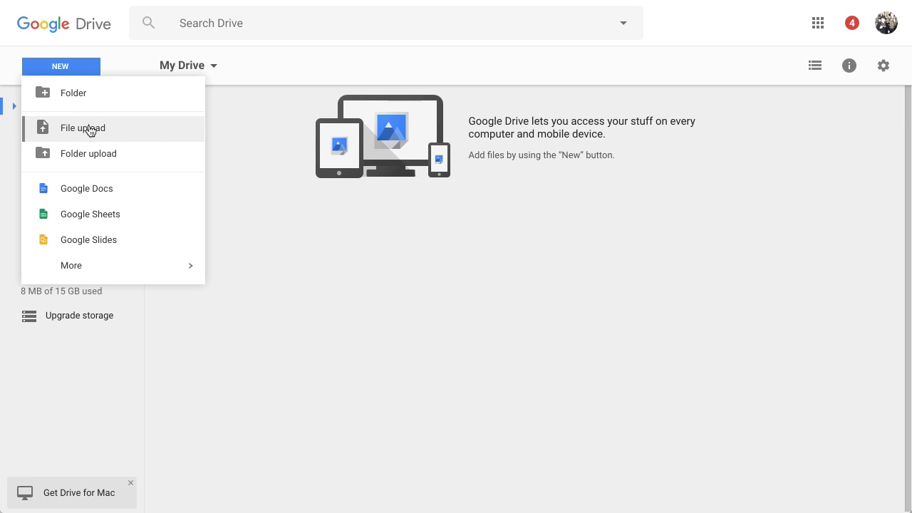
{"action": "mouse_move", "coordinate": [89, 131]}
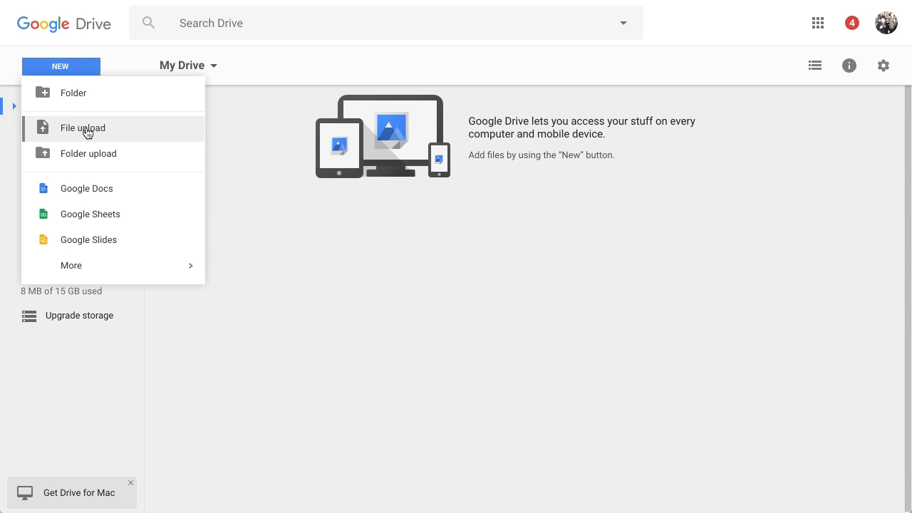
{"action": "mouse_move", "coordinate": [85, 134]}
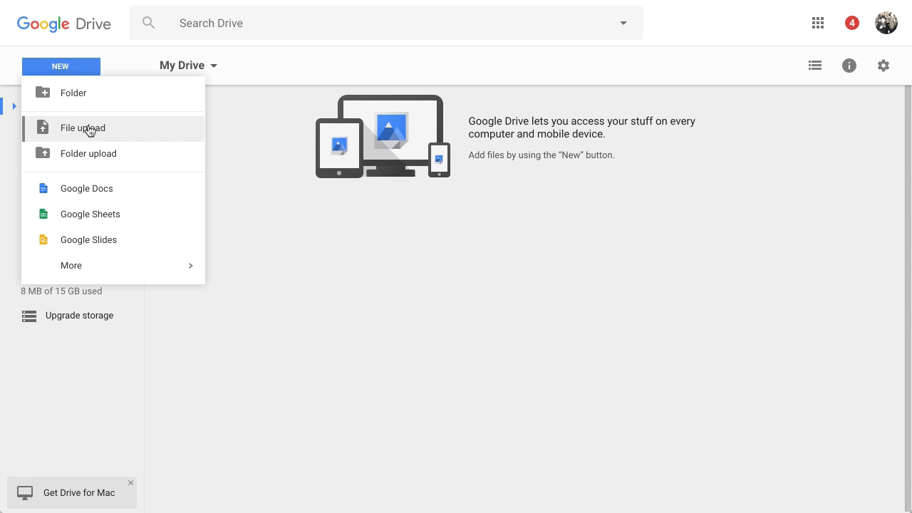
{"action": "mouse_move", "coordinate": [74, 158]}
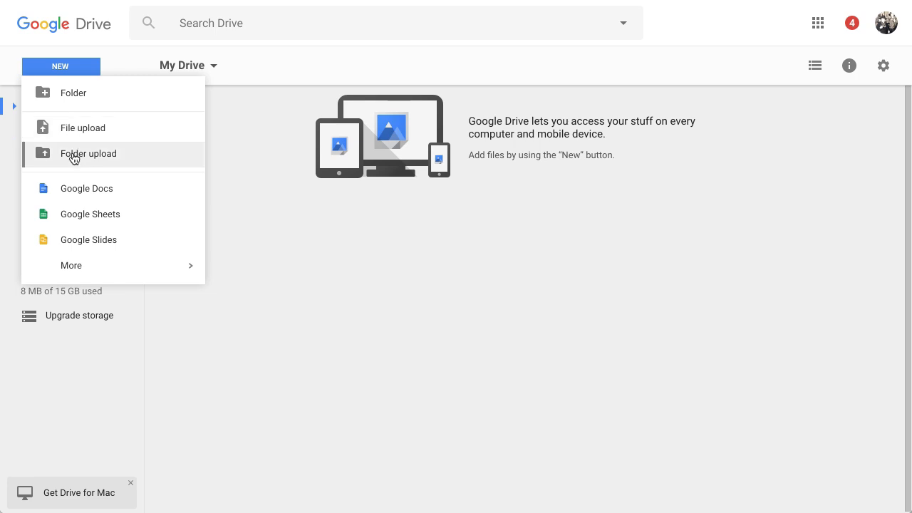
{"action": "mouse_move", "coordinate": [91, 158]}
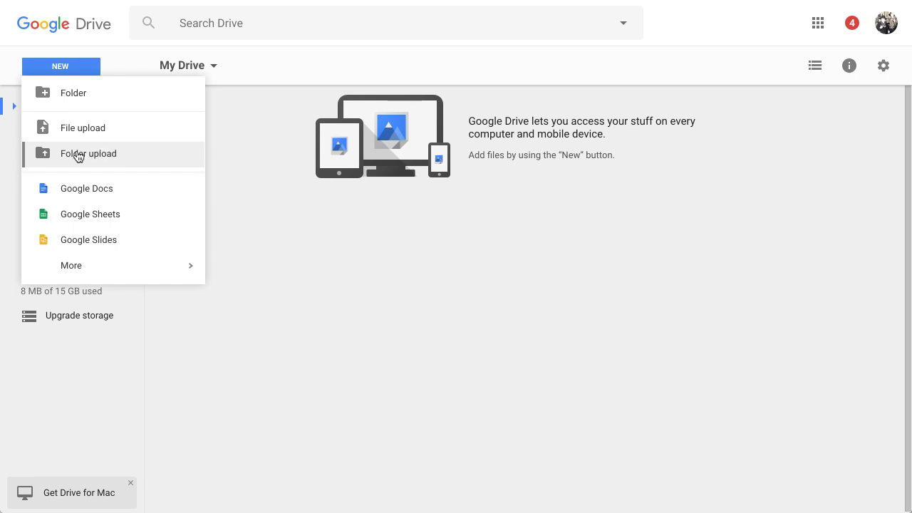
{"action": "mouse_move", "coordinate": [88, 239]}
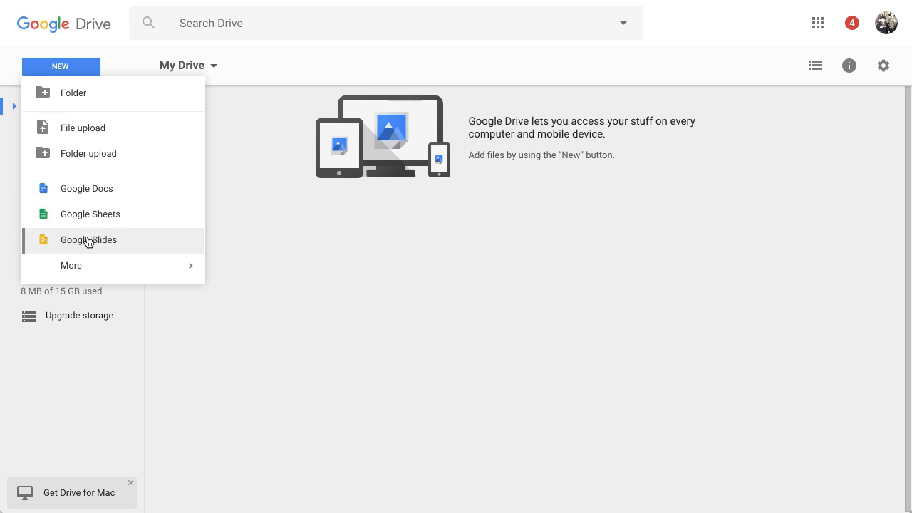
{"action": "mouse_move", "coordinate": [80, 194]}
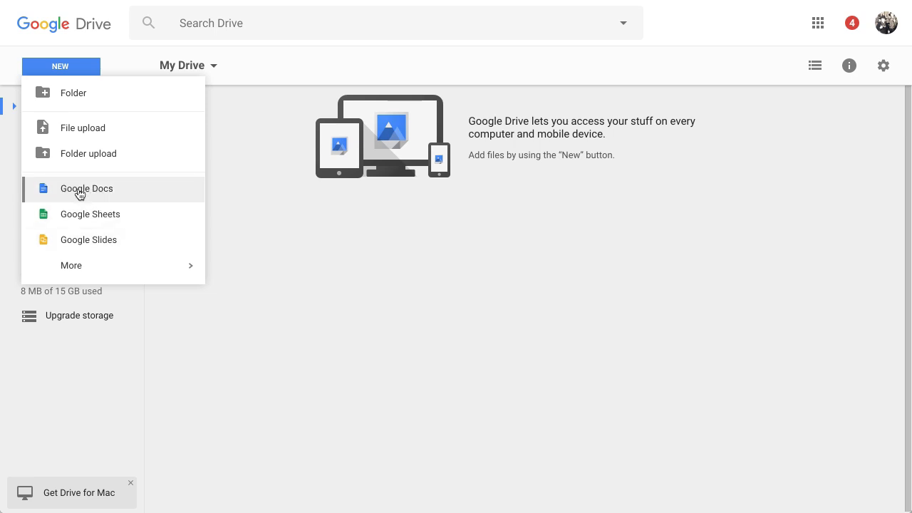
{"action": "mouse_move", "coordinate": [106, 194]}
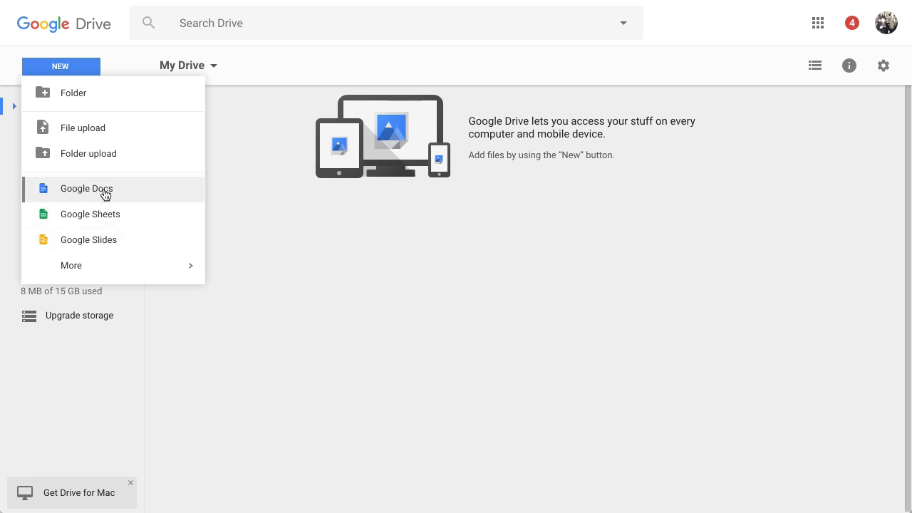
{"action": "mouse_move", "coordinate": [121, 194]}
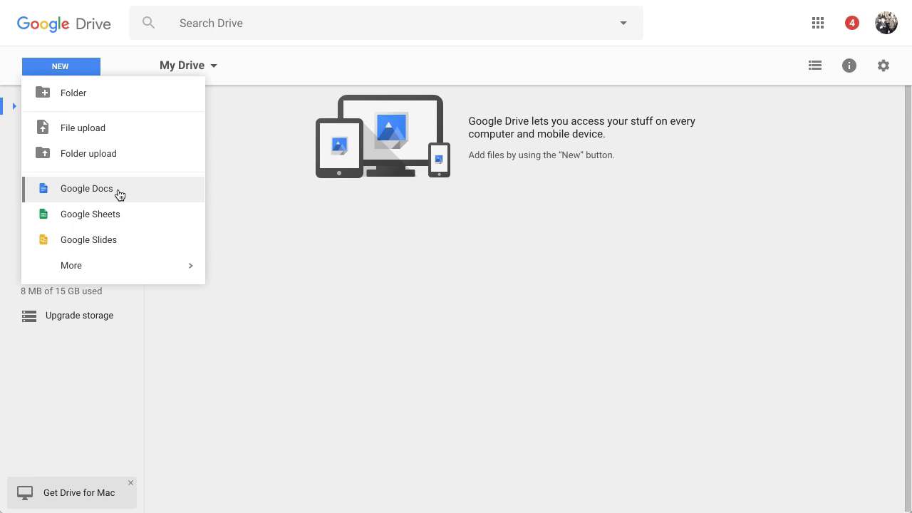
{"action": "mouse_move", "coordinate": [98, 194]}
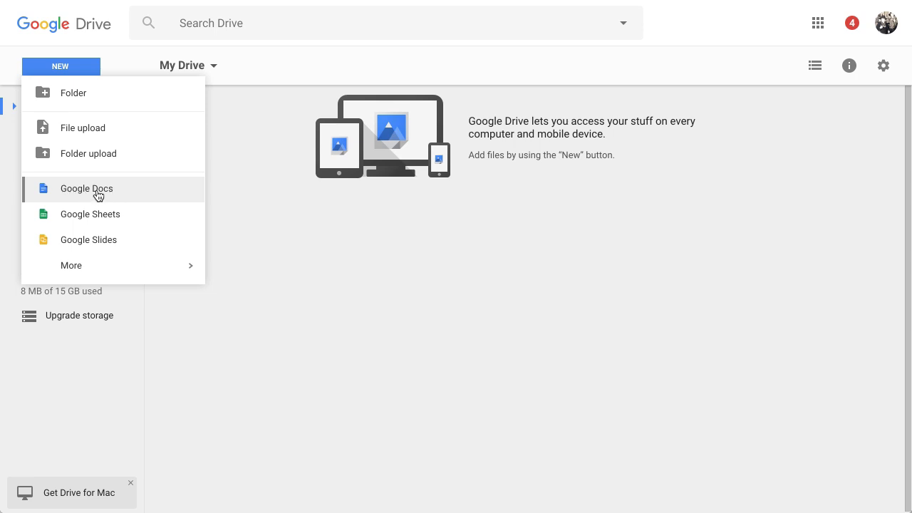
{"action": "mouse_move", "coordinate": [83, 128]}
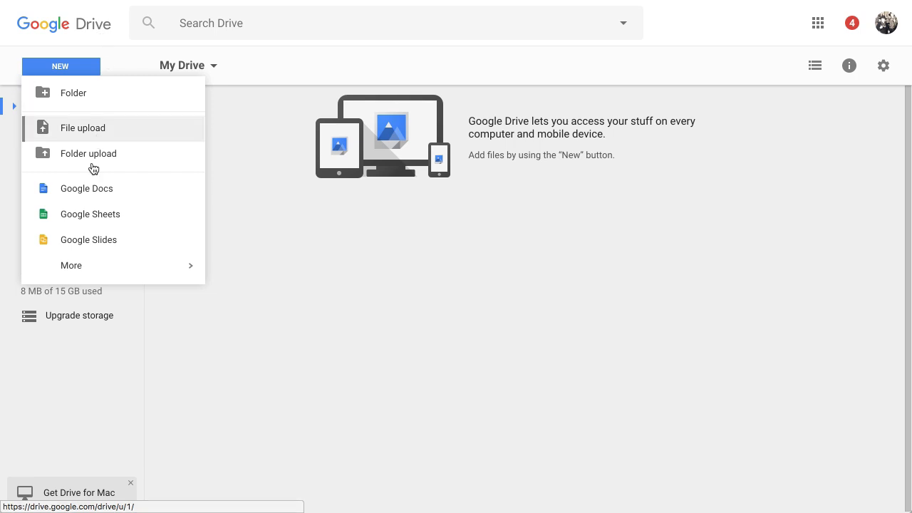
{"action": "mouse_move", "coordinate": [90, 214]}
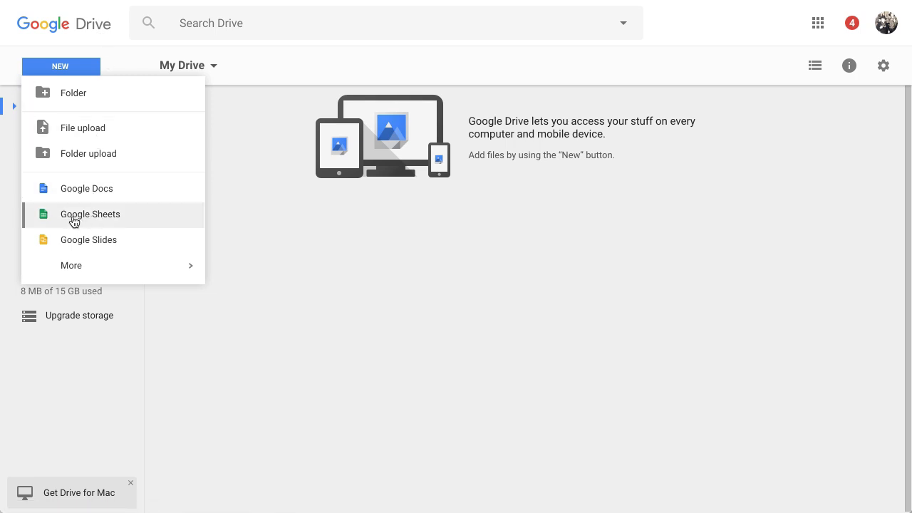
{"action": "mouse_move", "coordinate": [50, 225]}
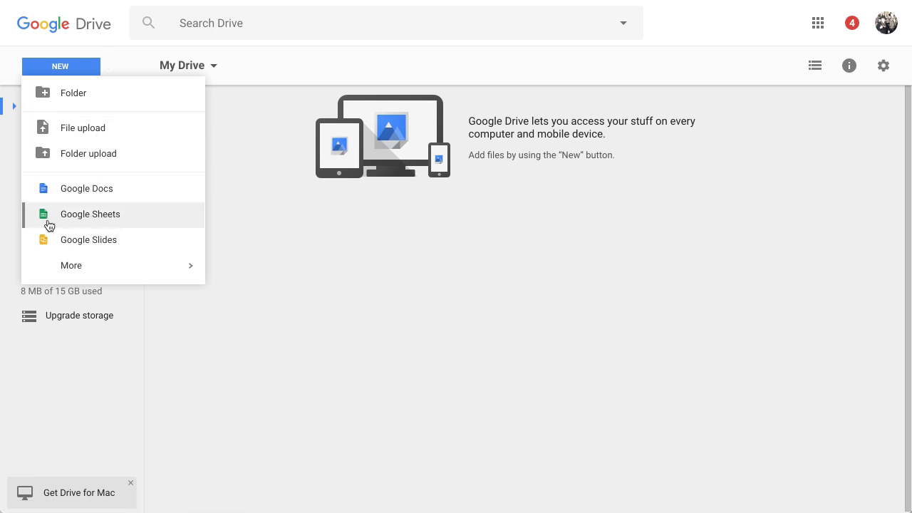
{"action": "mouse_move", "coordinate": [83, 224]}
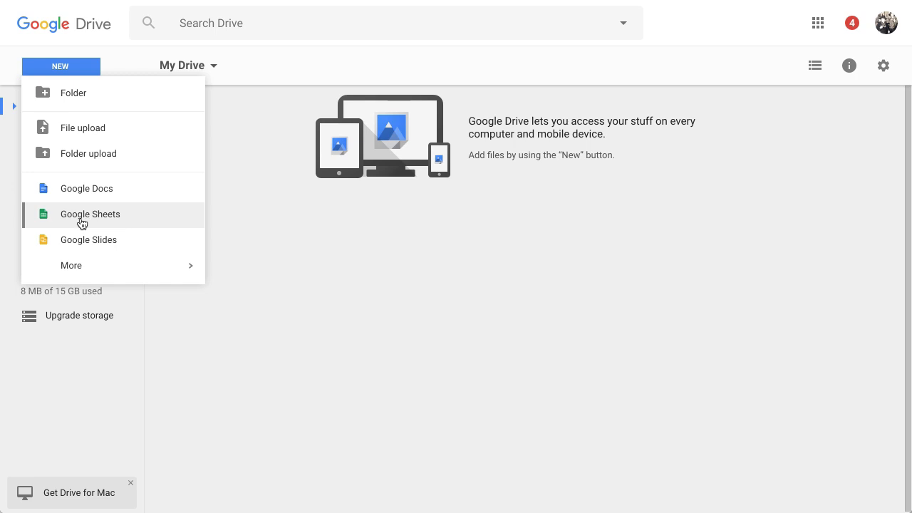
{"action": "mouse_move", "coordinate": [84, 219]}
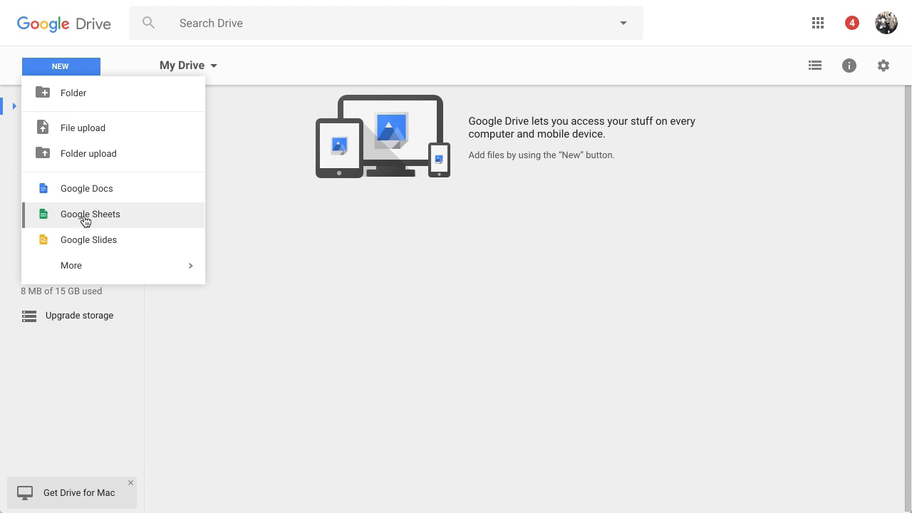
{"action": "mouse_move", "coordinate": [88, 239]}
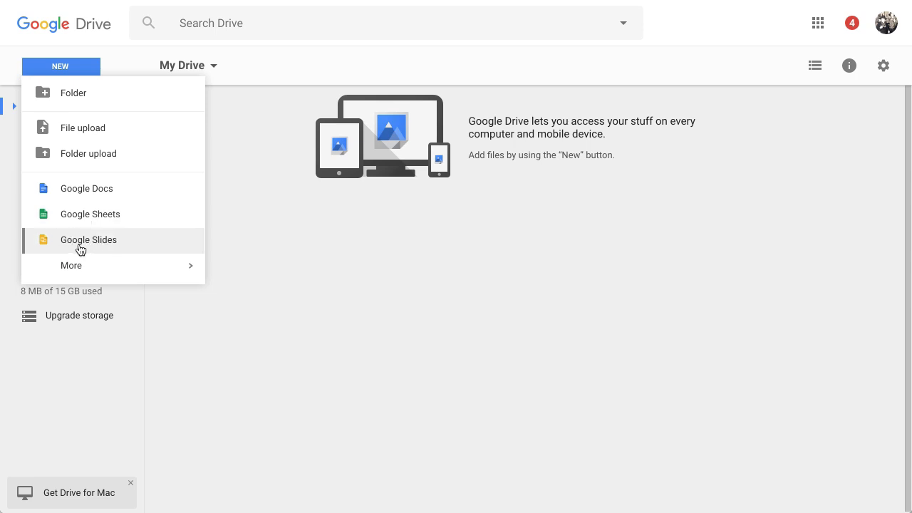
{"action": "mouse_move", "coordinate": [102, 248]}
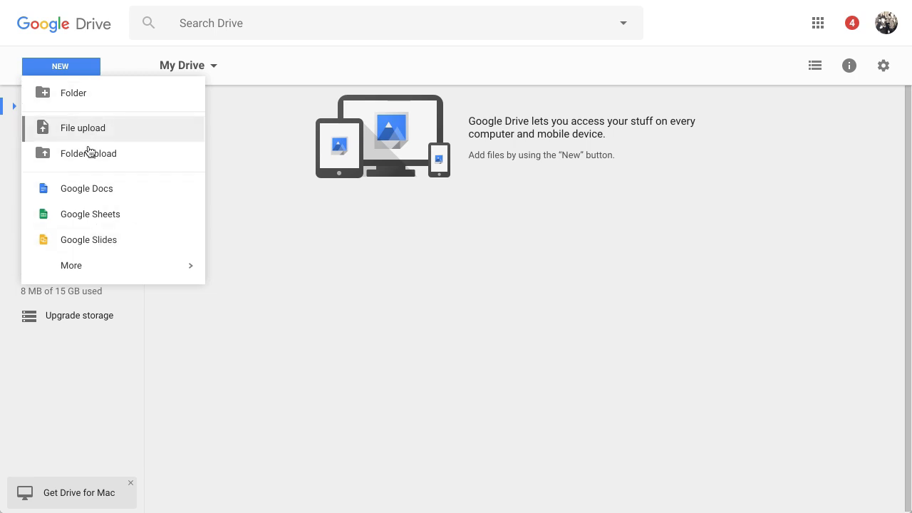
{"action": "mouse_move", "coordinate": [104, 240]}
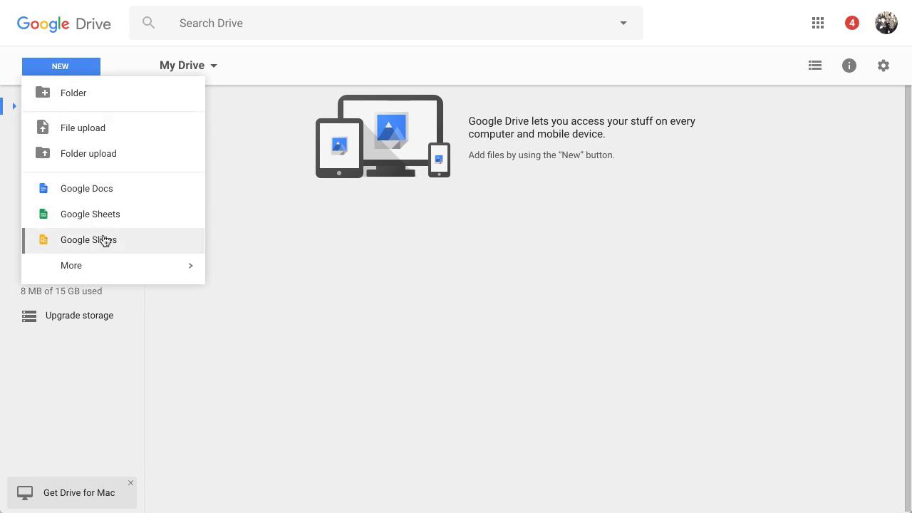
{"action": "mouse_move", "coordinate": [103, 193]}
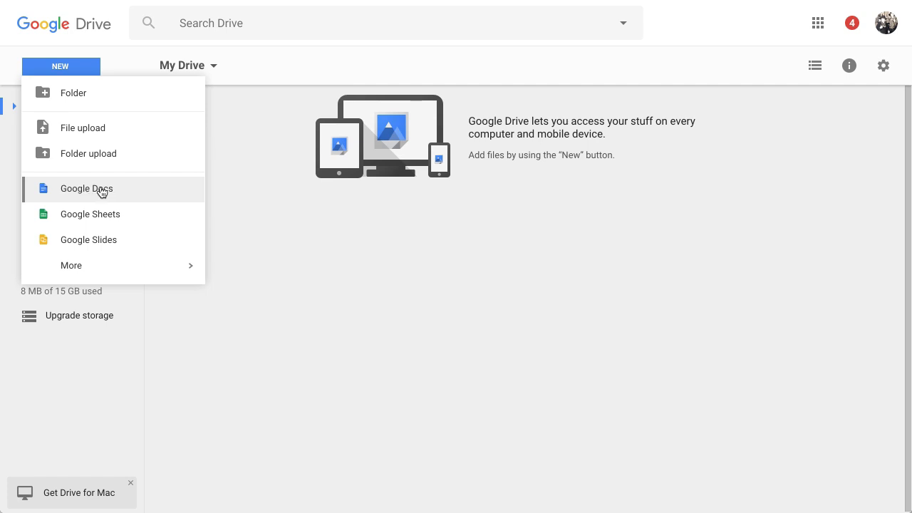
- Choose Google Docs from the New menu to start a document
{"action": "left_click", "coordinate": [86, 188]}
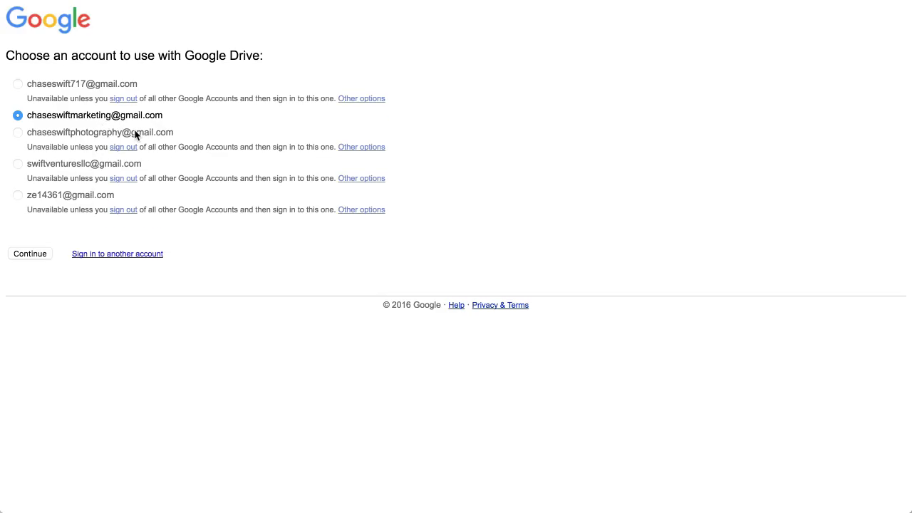
{"action": "mouse_move", "coordinate": [226, 44]}
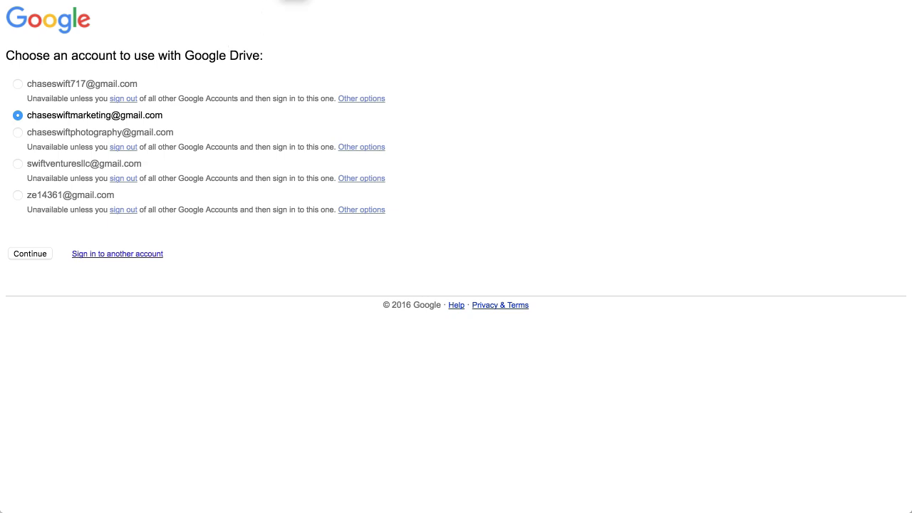
- Continue with the selected Google account on the account chooser
{"action": "left_click", "coordinate": [30, 253]}
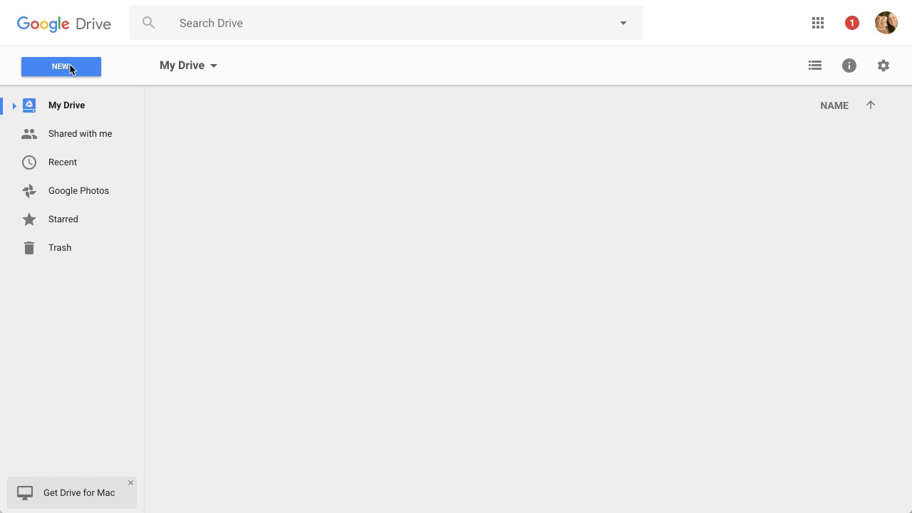
- Create a blank Google Docs document from Drive's New menu
{"action": "left_click", "coordinate": [61, 66]}
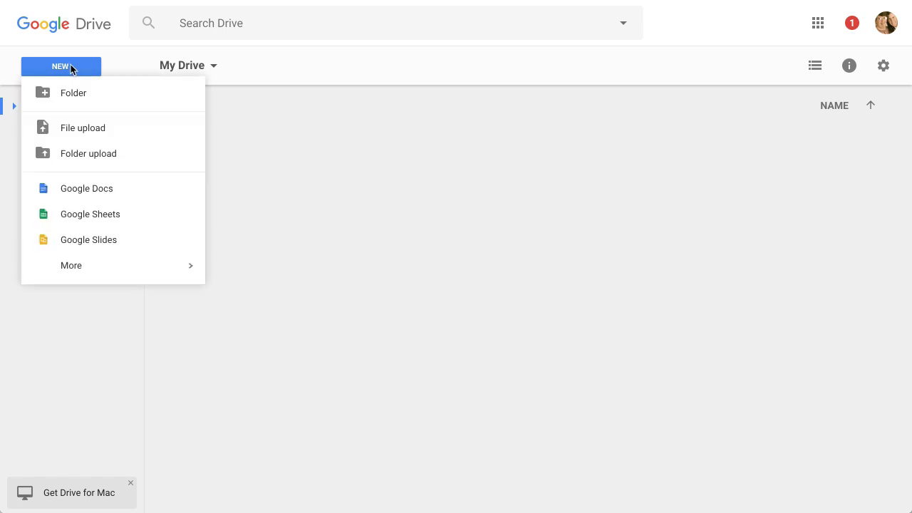
{"action": "mouse_move", "coordinate": [86, 189]}
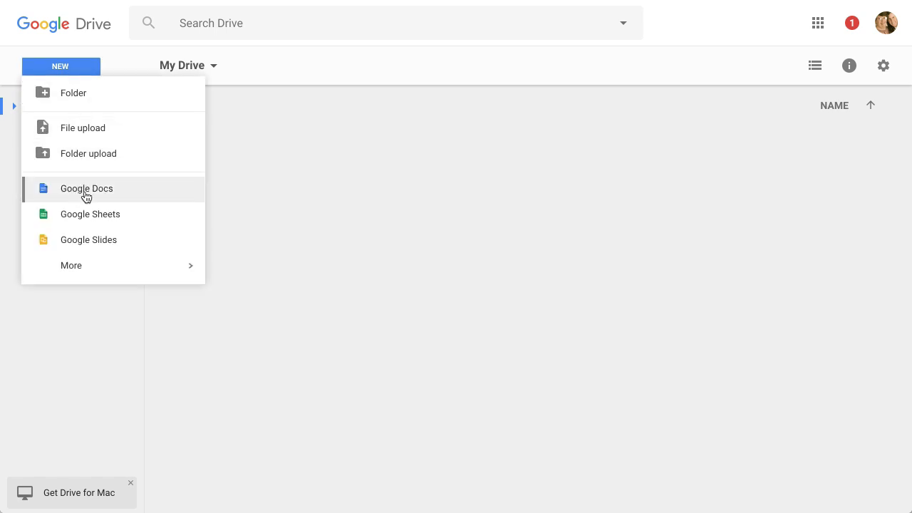
{"action": "left_click", "coordinate": [87, 188]}
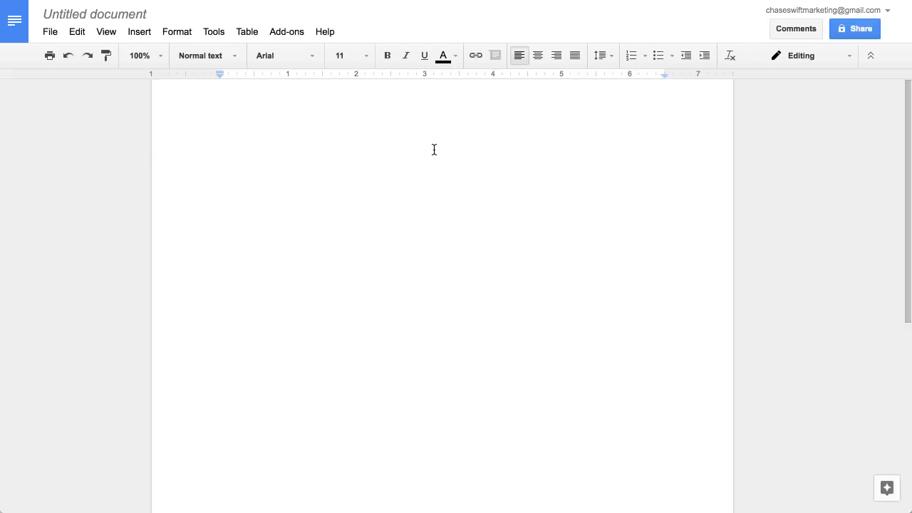
- Scroll down in the blank untitled document
{"action": "scroll", "scroll_direction": "down", "scroll_amount": 3}
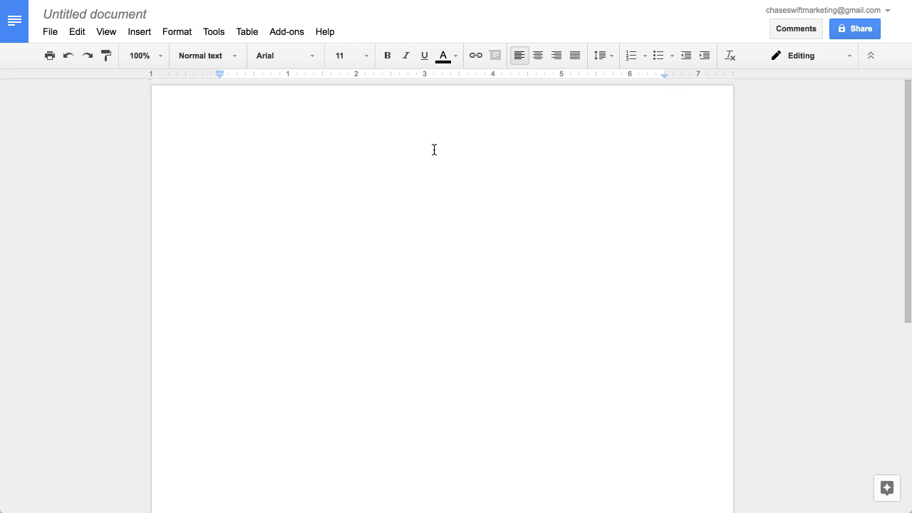
{"action": "mouse_move", "coordinate": [345, 195]}
{"action": "type", "text": "what is google drive and how does it work"}
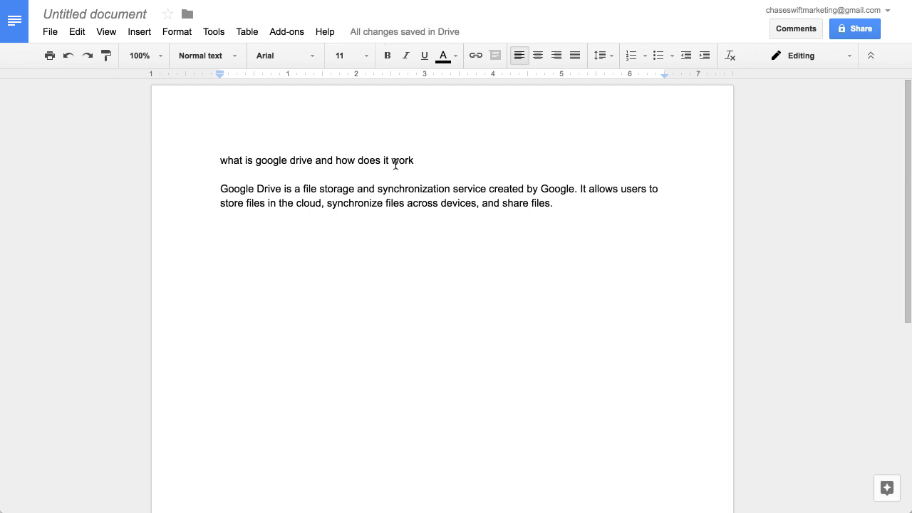
- Set the title line 'what is google drive and how does it work' to 36 pt
{"action": "left_click_drag", "start_coordinate": [221, 160], "coordinate": [344, 160]}
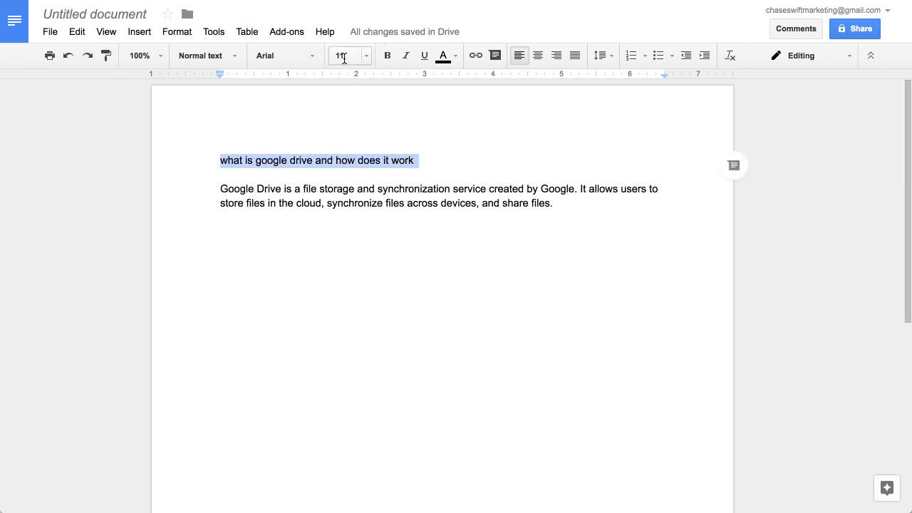
{"action": "left_click", "coordinate": [366, 56]}
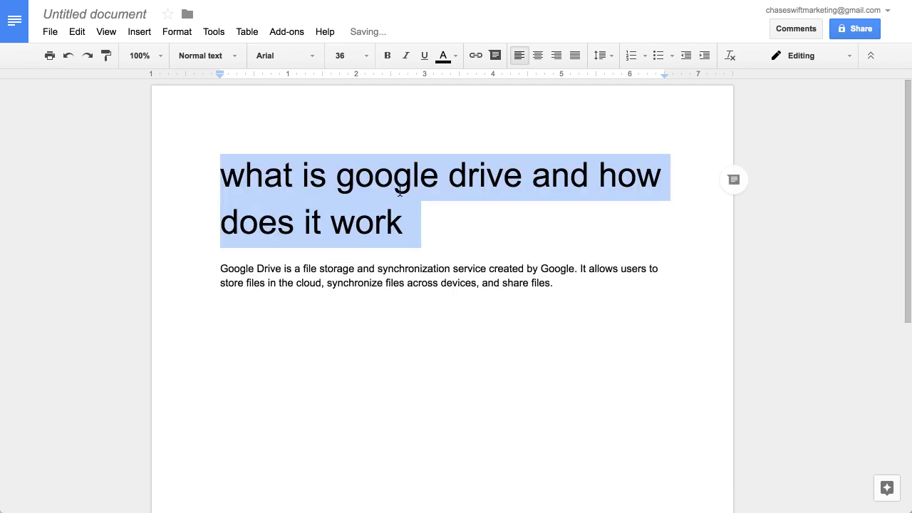
{"action": "left_click", "coordinate": [222, 269]}
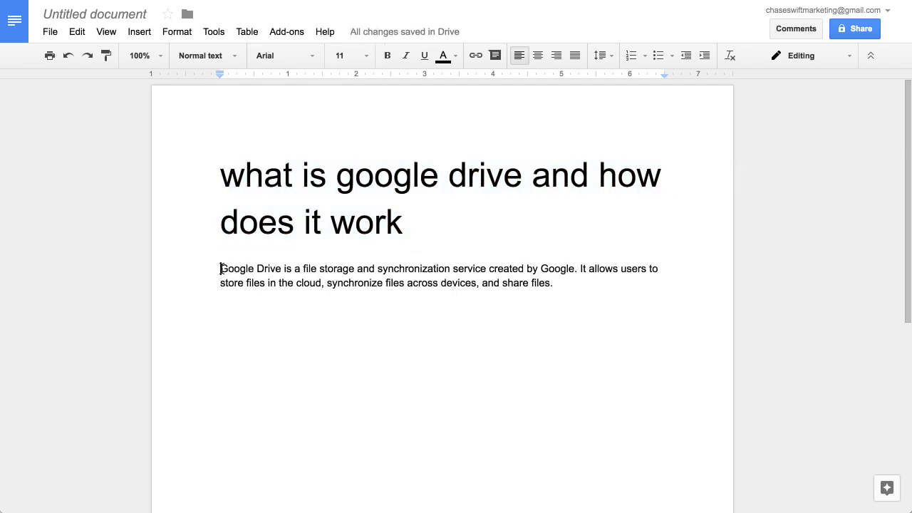
{"action": "left_click_drag", "start_coordinate": [221, 268], "coordinate": [553, 282]}
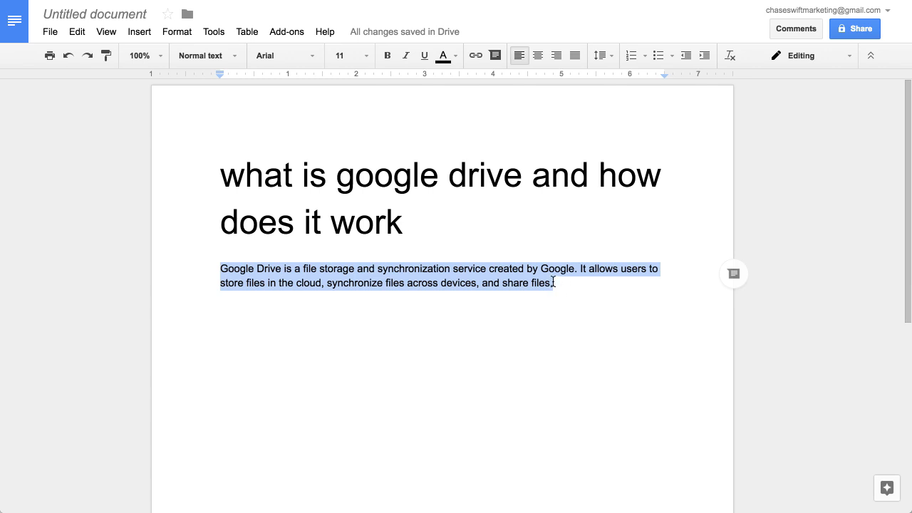
{"action": "left_click", "coordinate": [387, 56]}
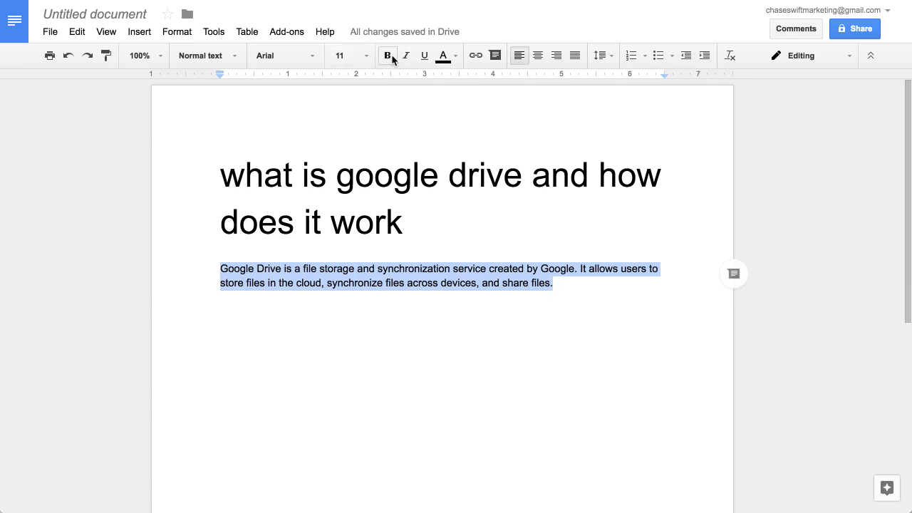
{"action": "left_click", "coordinate": [387, 55]}
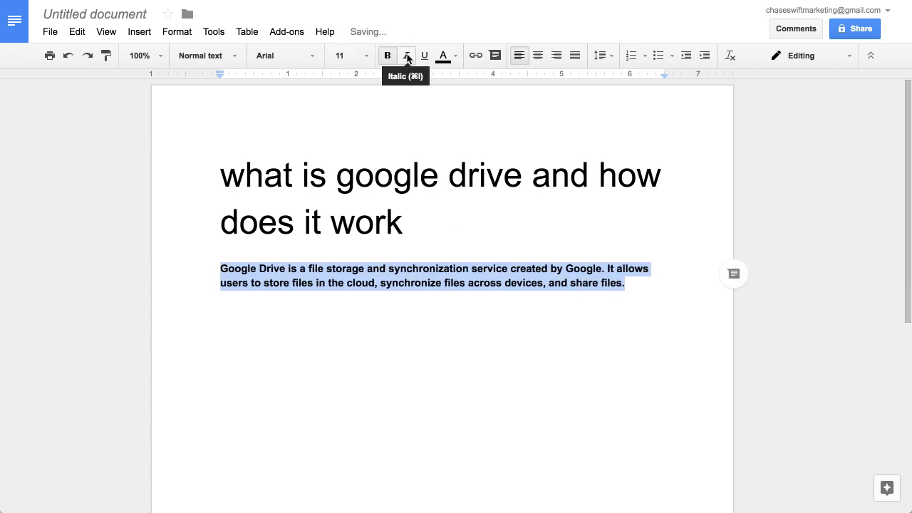
{"action": "left_click", "coordinate": [405, 56]}
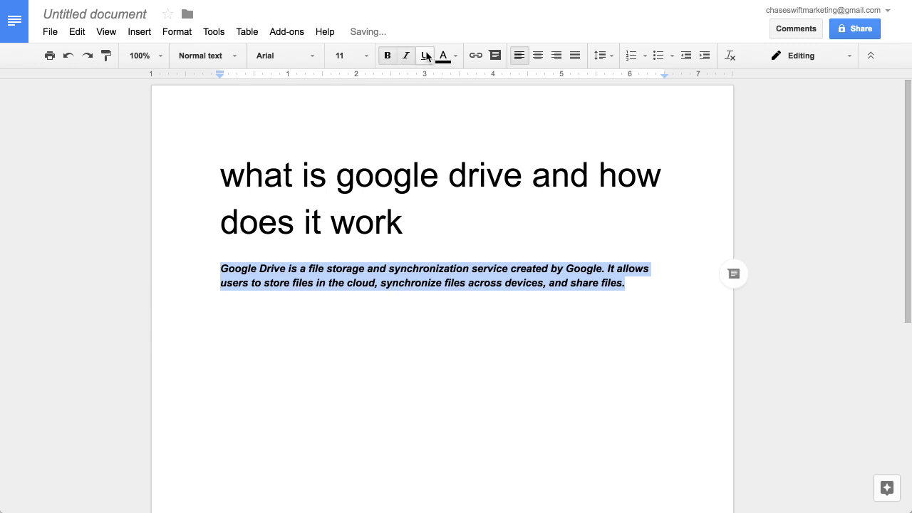
{"action": "left_click", "coordinate": [387, 56]}
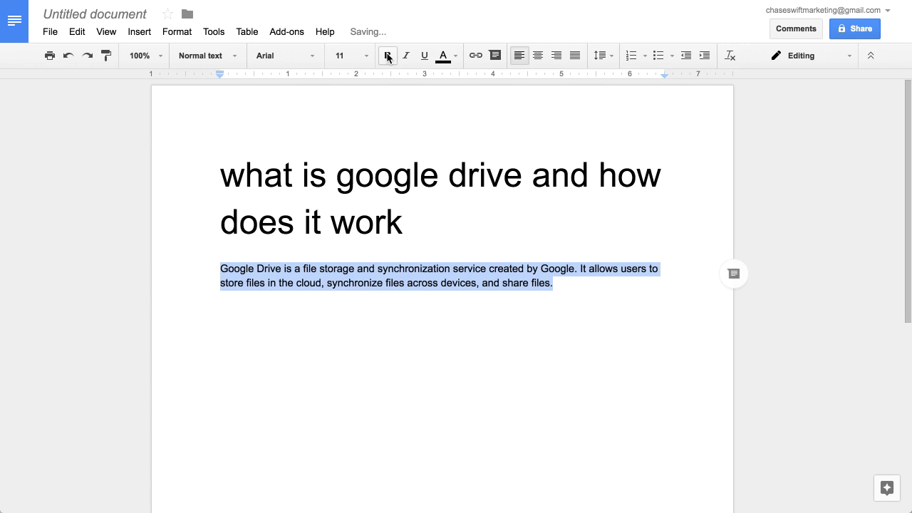
{"action": "mouse_move", "coordinate": [444, 55]}
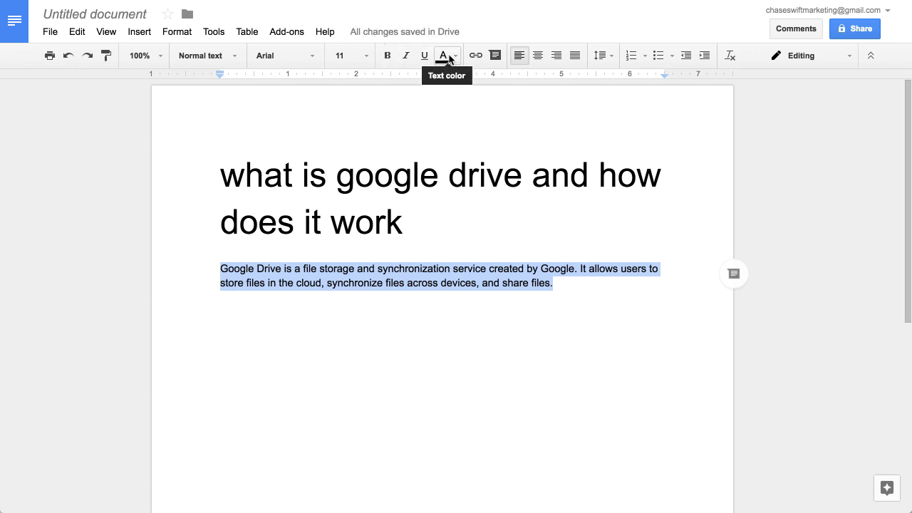
- Apply the Lobster font to the red description paragraph and open font sizes
{"action": "left_click", "coordinate": [443, 56]}
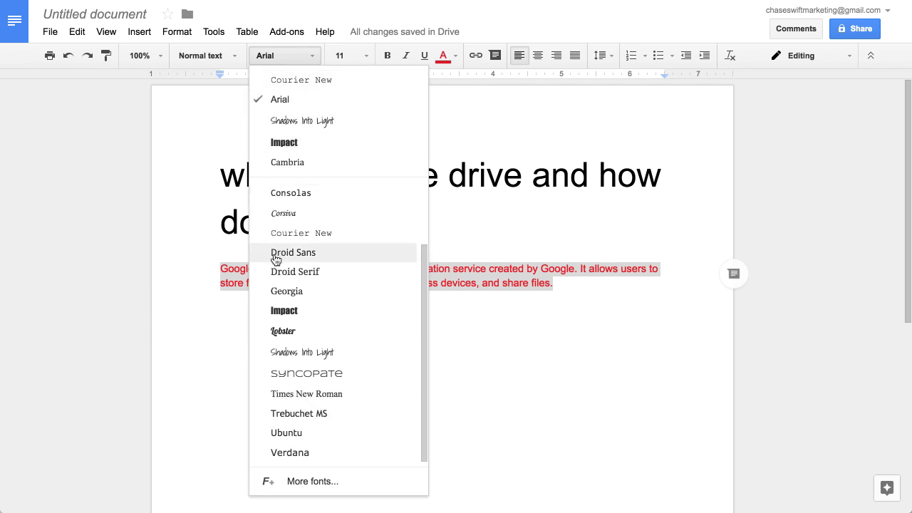
{"action": "left_click", "coordinate": [284, 331]}
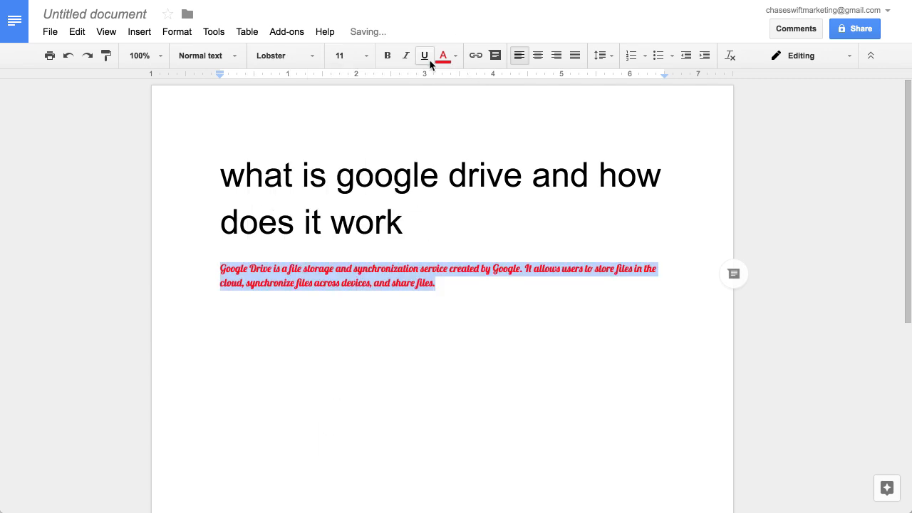
{"action": "left_click", "coordinate": [365, 56]}
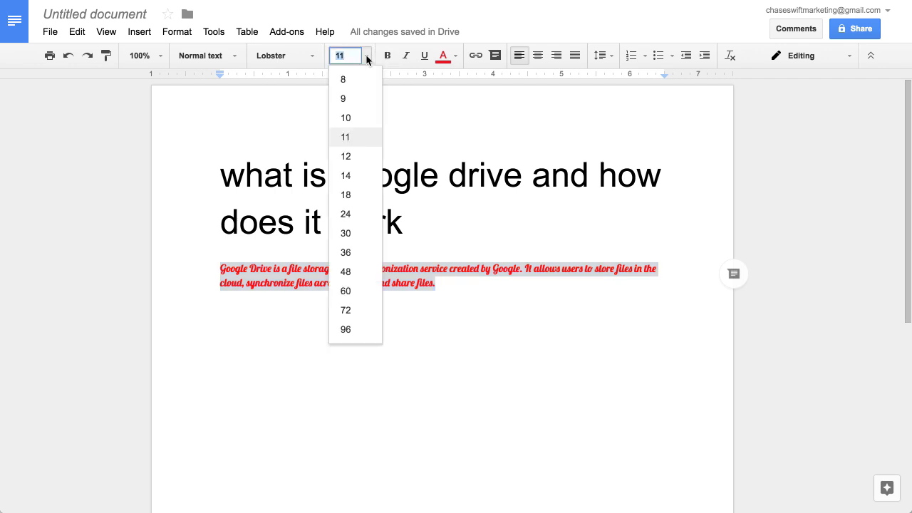
{"action": "mouse_move", "coordinate": [346, 194]}
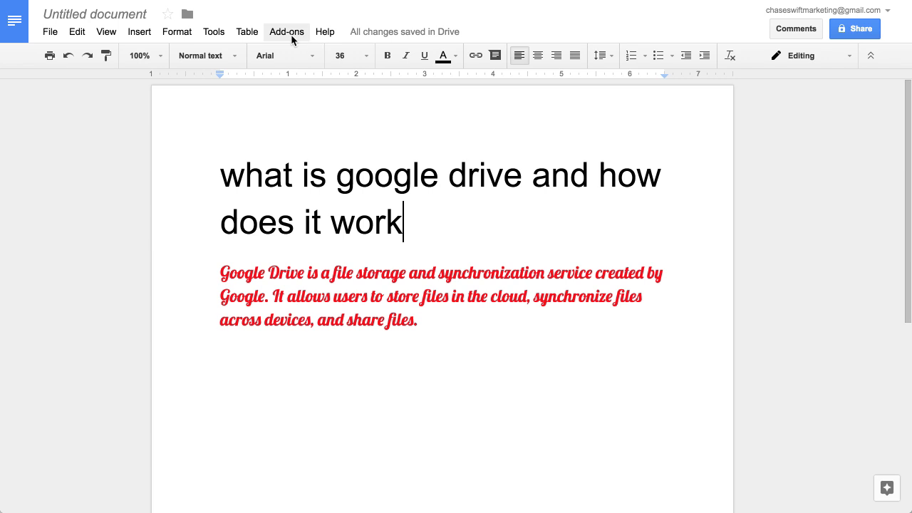
{"action": "left_click", "coordinate": [341, 55]}
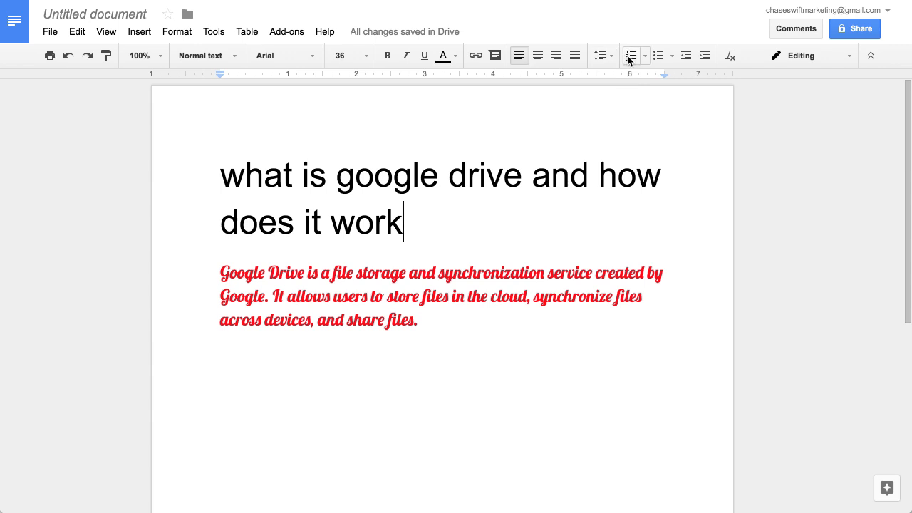
{"action": "mouse_move", "coordinate": [599, 55]}
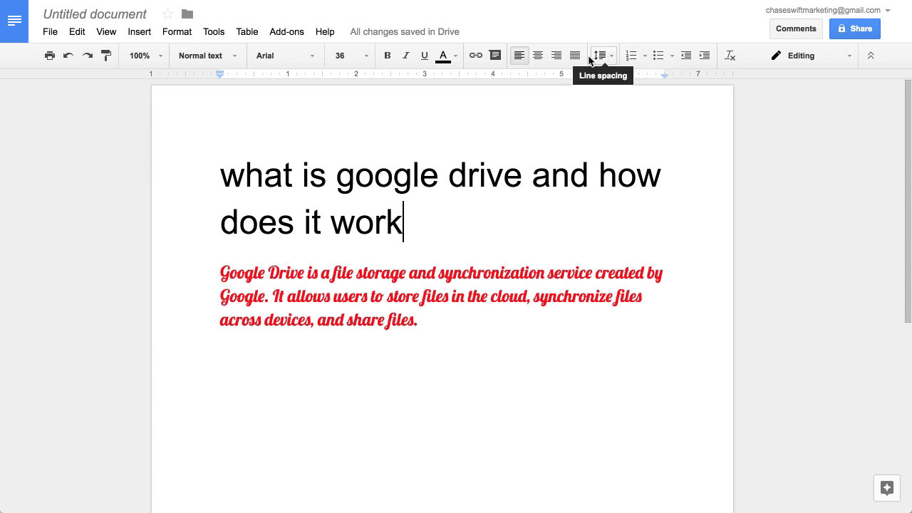
{"action": "mouse_move", "coordinate": [537, 56]}
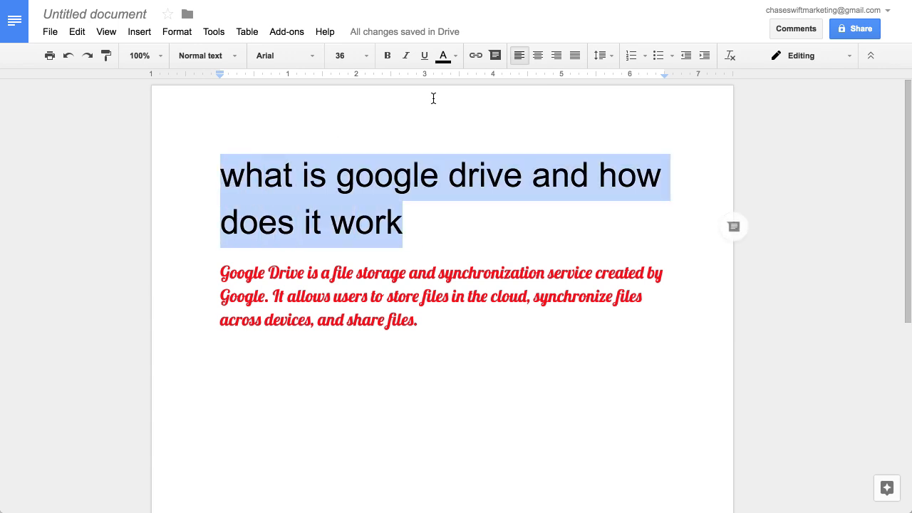
- Center-align the 36-pt title line on the page
{"action": "left_click", "coordinate": [538, 55]}
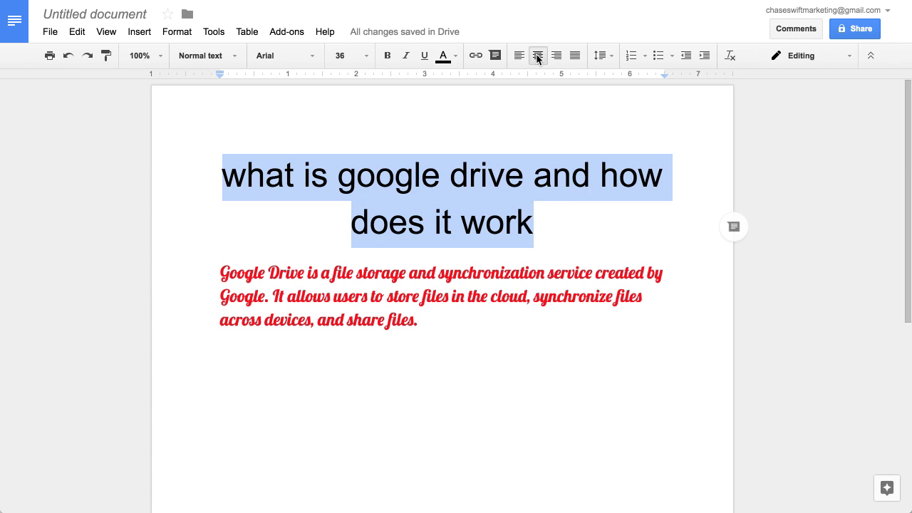
{"action": "left_click", "coordinate": [453, 222]}
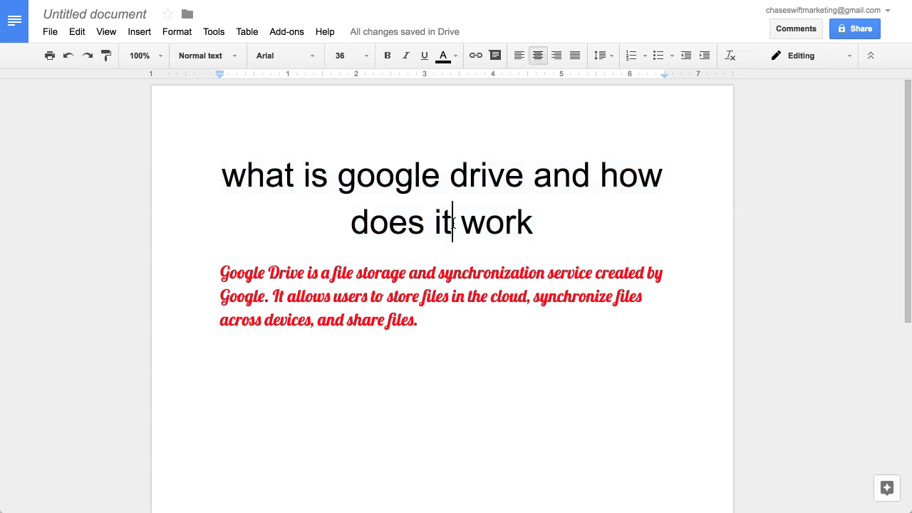
{"action": "mouse_move", "coordinate": [425, 176]}
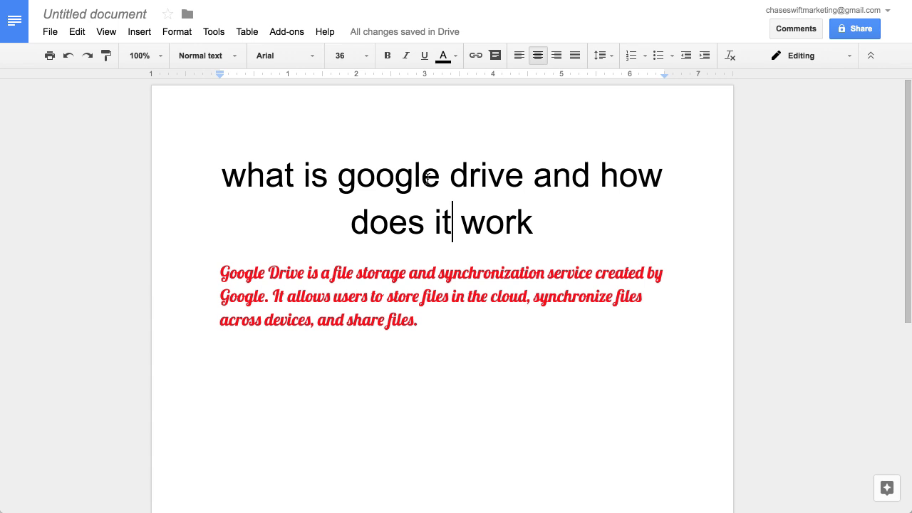
{"action": "mouse_move", "coordinate": [339, 153]}
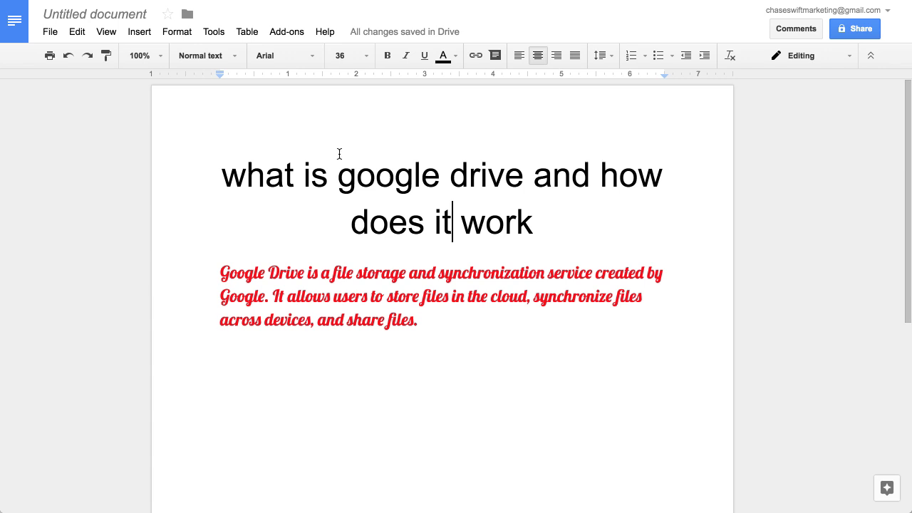
{"action": "mouse_move", "coordinate": [221, 111]}
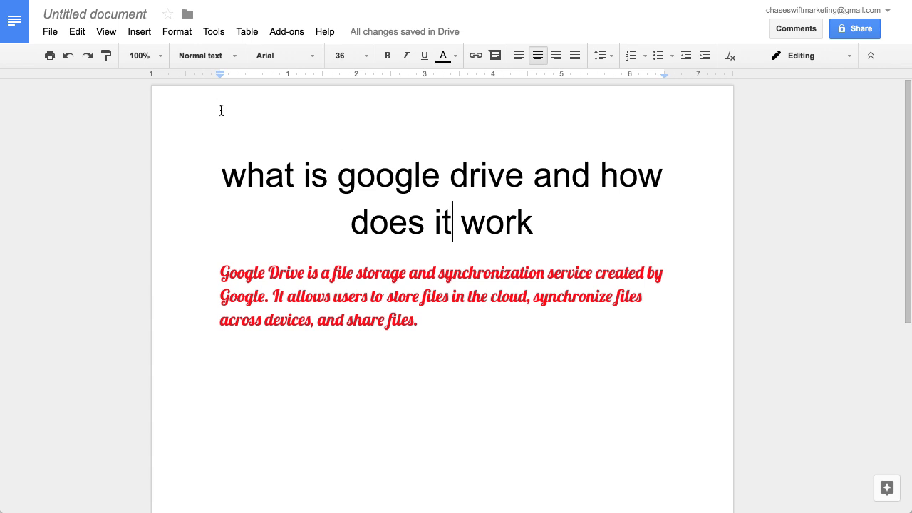
{"action": "mouse_move", "coordinate": [196, 109]}
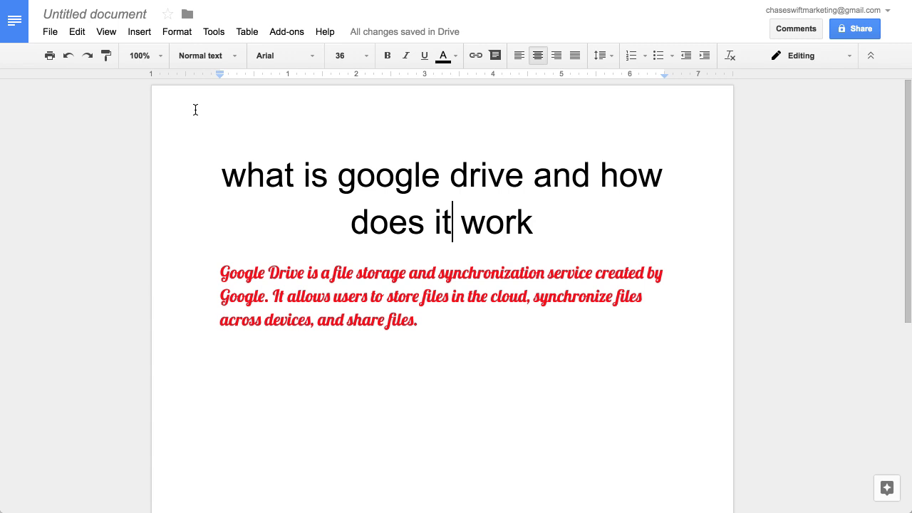
{"action": "mouse_move", "coordinate": [193, 105]}
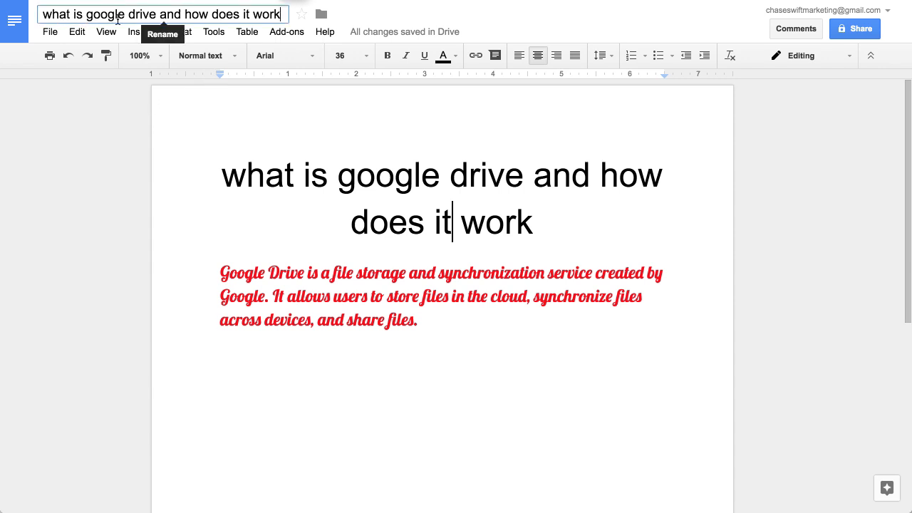
{"action": "mouse_move", "coordinate": [246, 31]}
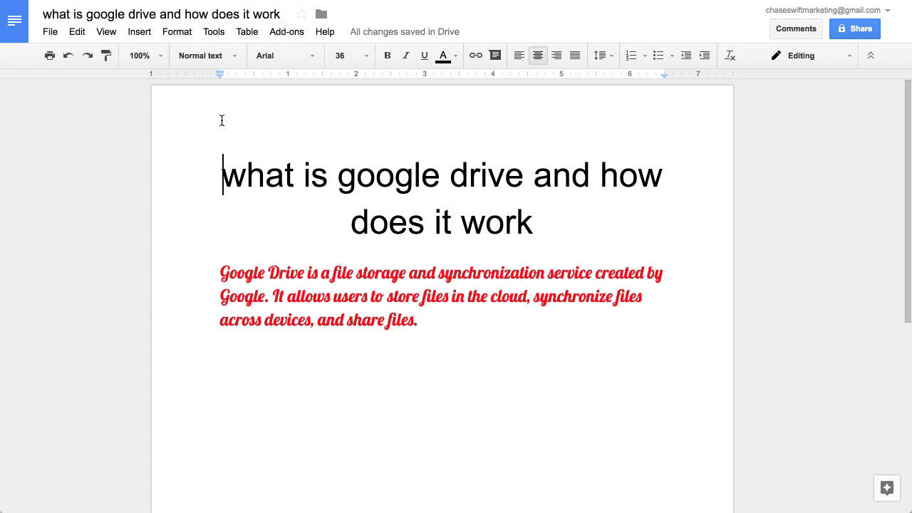
- Select the 'Untitled document' name field to rename the document
{"action": "left_click", "coordinate": [151, 14]}
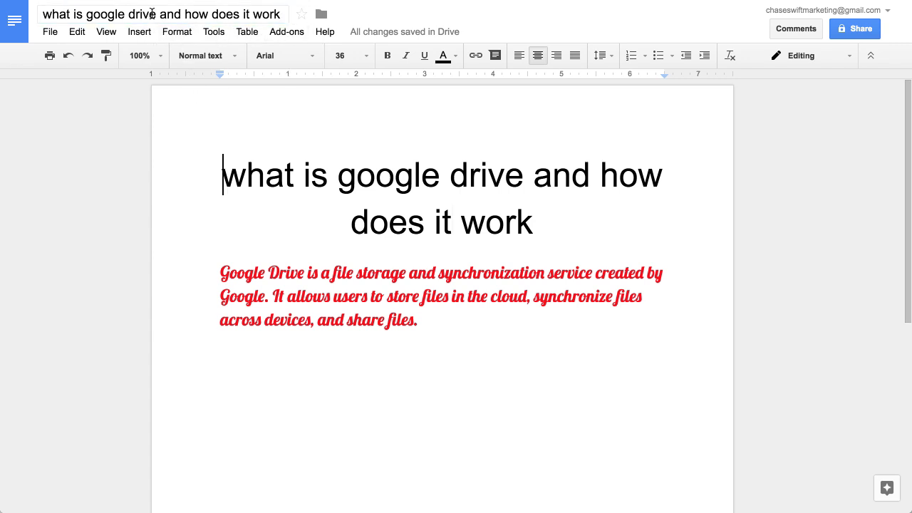
{"action": "mouse_move", "coordinate": [162, 13]}
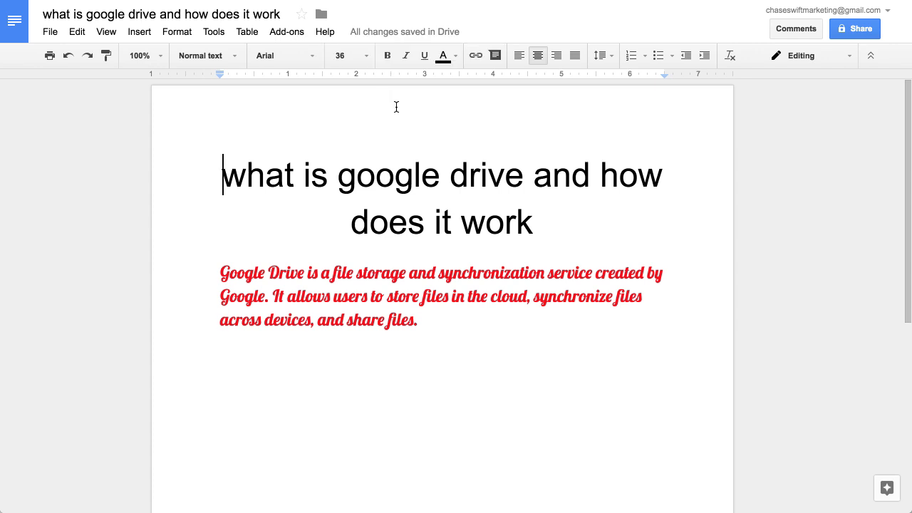
{"action": "mouse_move", "coordinate": [403, 32]}
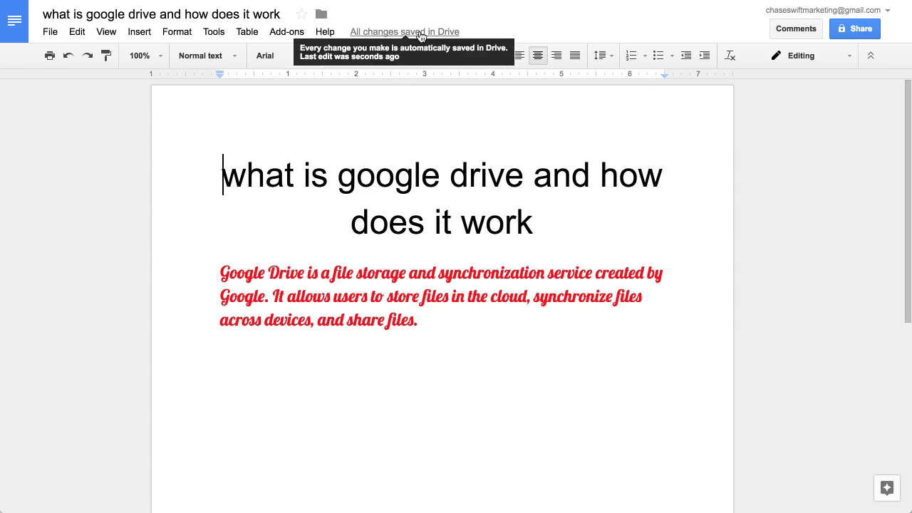
{"action": "left_click", "coordinate": [160, 14]}
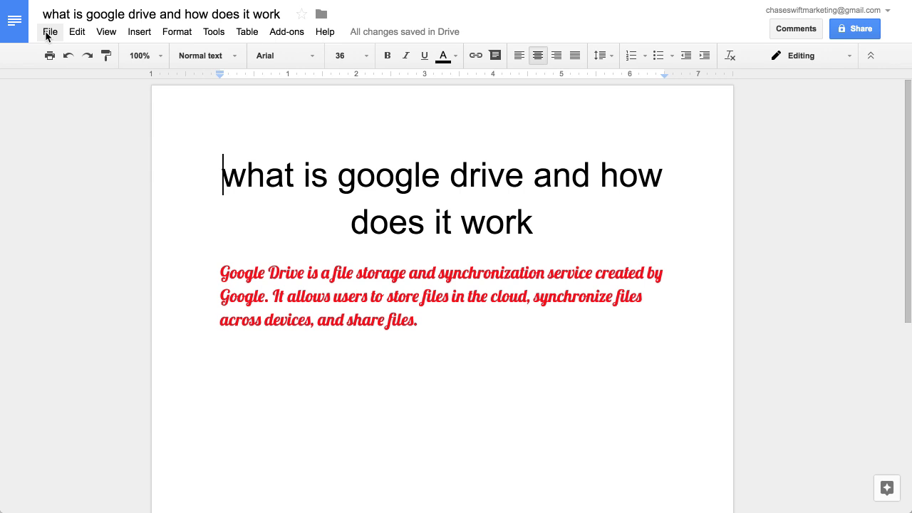
{"action": "mouse_move", "coordinate": [50, 36]}
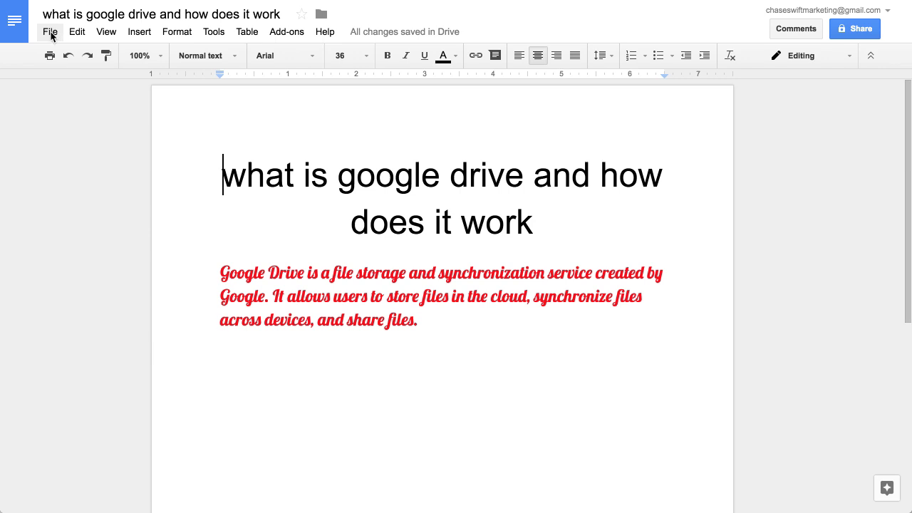
- Open the File menu to reach the download options
{"action": "left_click", "coordinate": [50, 32]}
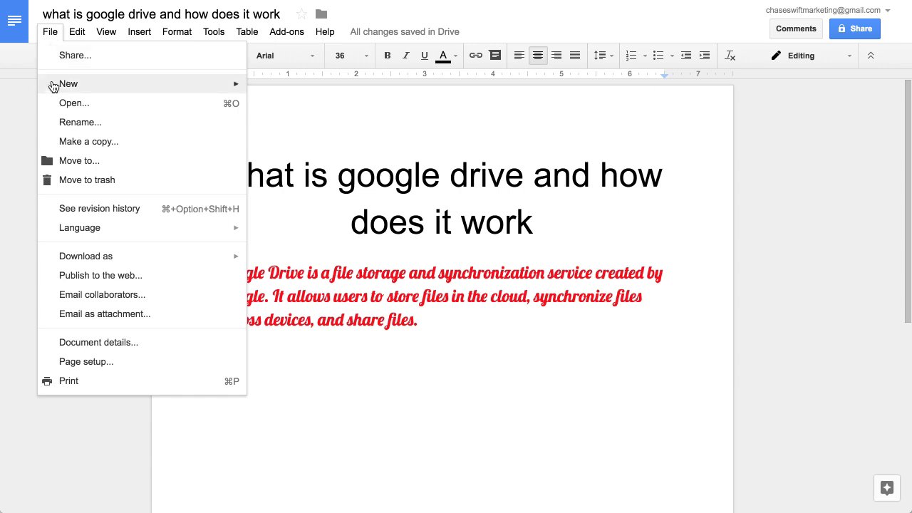
{"action": "mouse_move", "coordinate": [78, 180]}
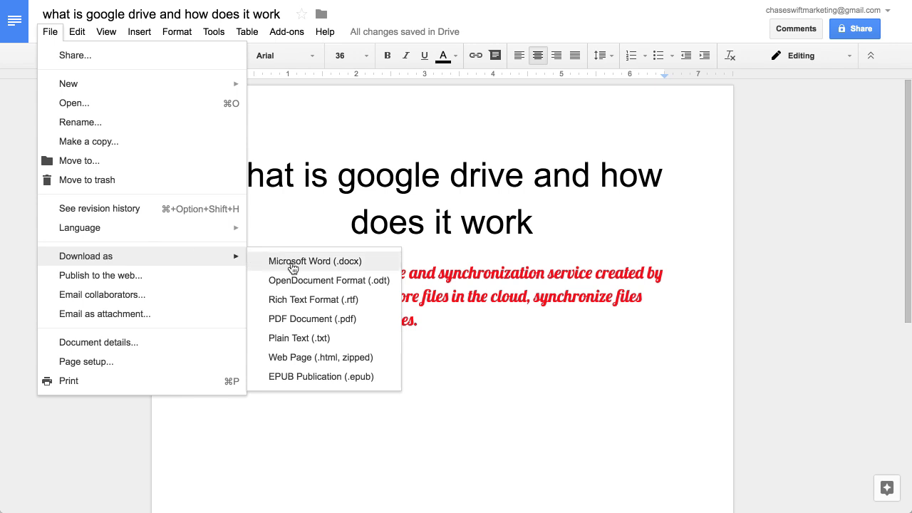
{"action": "mouse_move", "coordinate": [349, 269]}
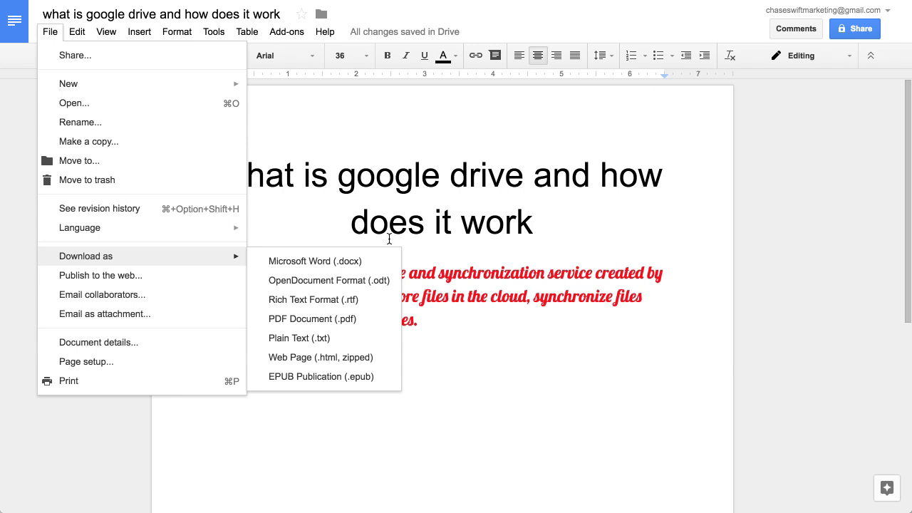
{"action": "mouse_move", "coordinate": [291, 265]}
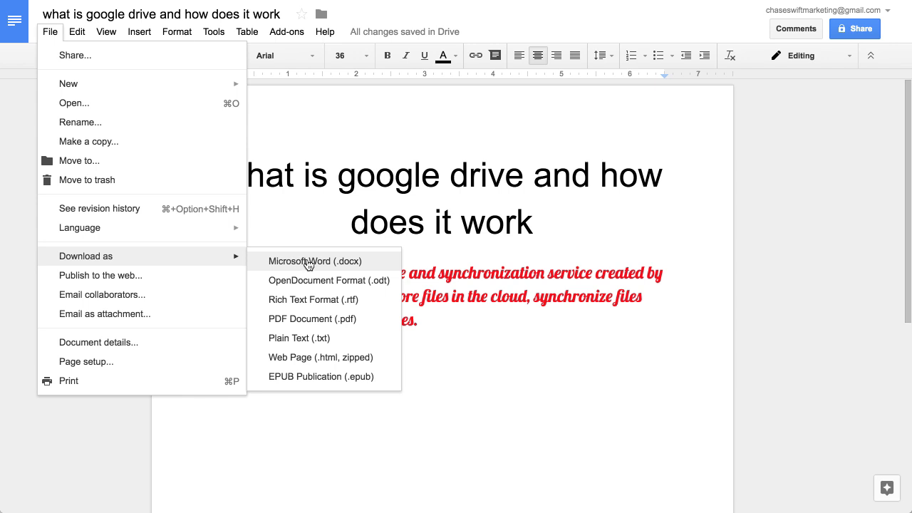
{"action": "mouse_move", "coordinate": [342, 271]}
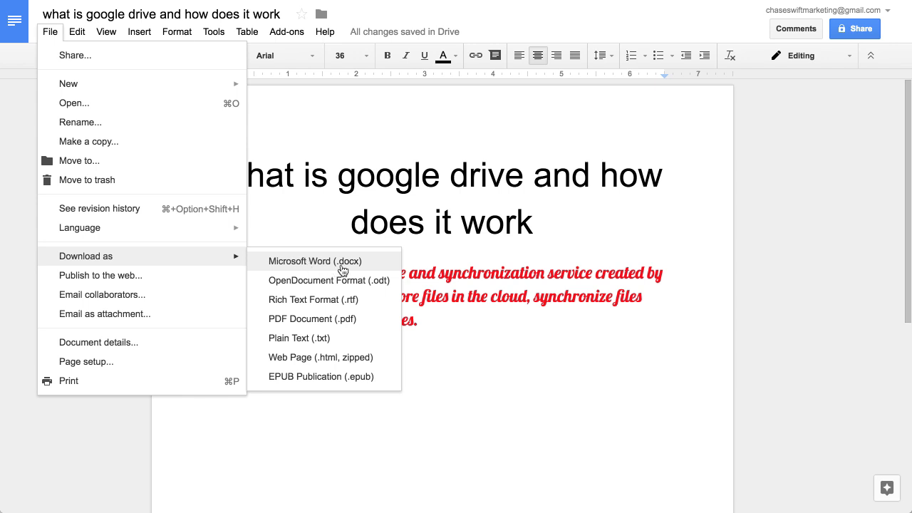
{"action": "mouse_move", "coordinate": [355, 268]}
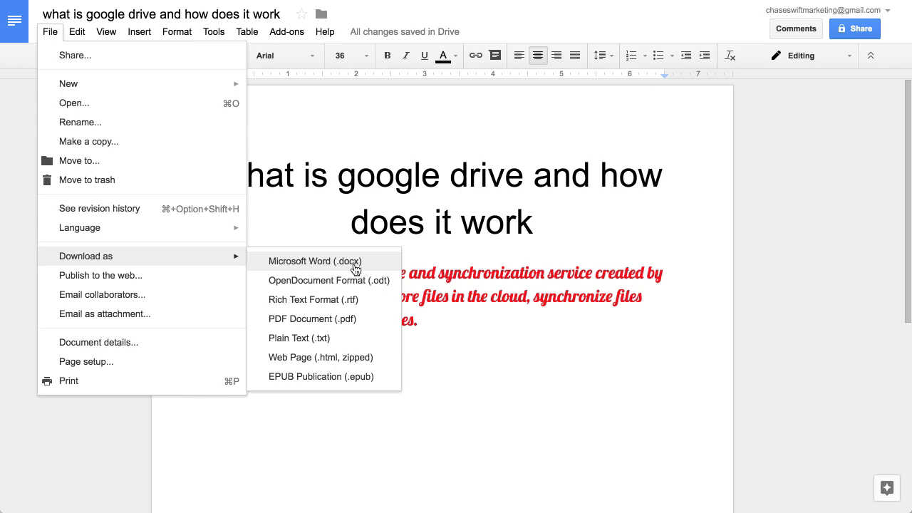
{"action": "mouse_move", "coordinate": [302, 269]}
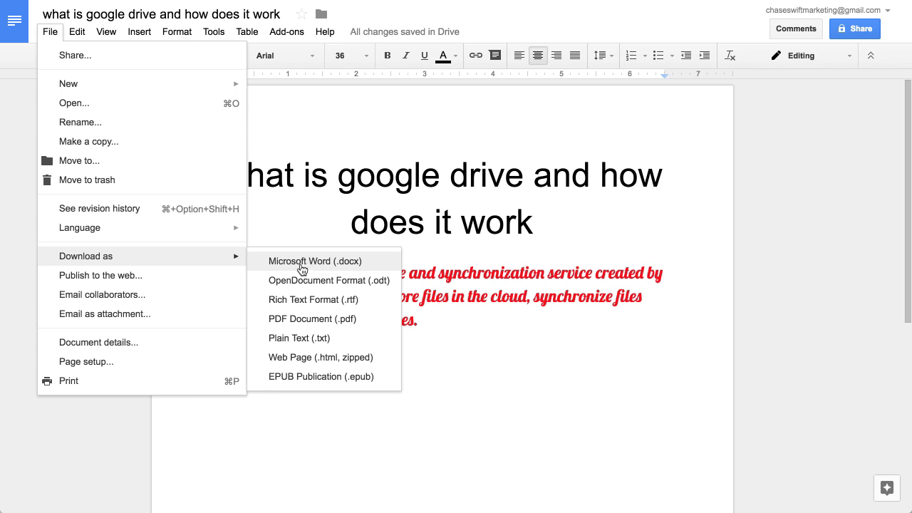
{"action": "mouse_move", "coordinate": [289, 318]}
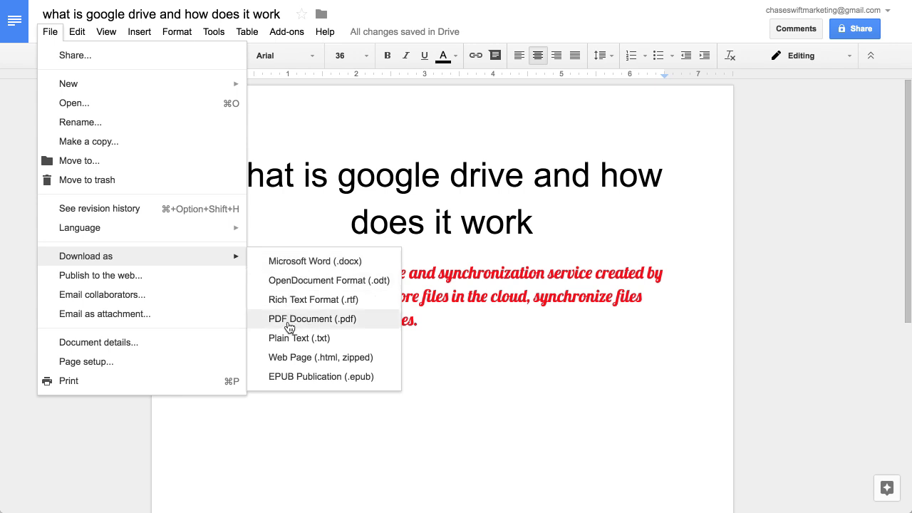
{"action": "mouse_move", "coordinate": [309, 327]}
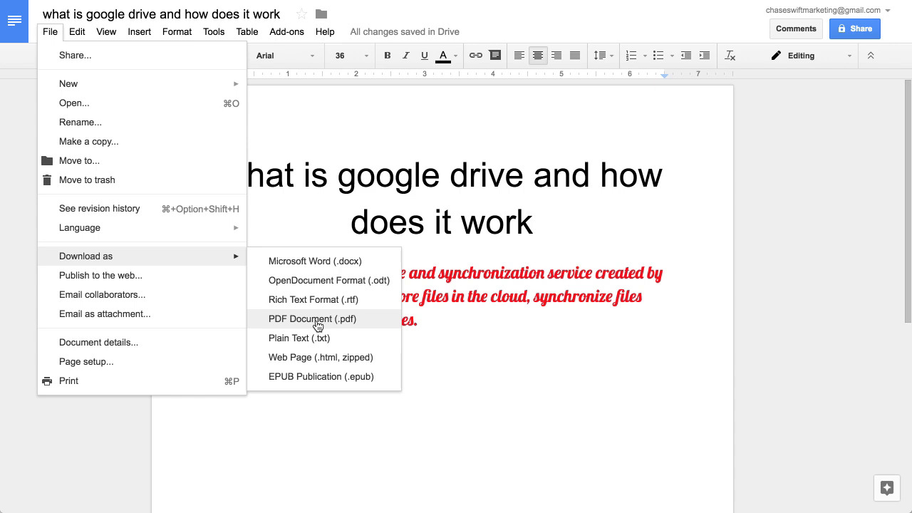
{"action": "mouse_move", "coordinate": [306, 326]}
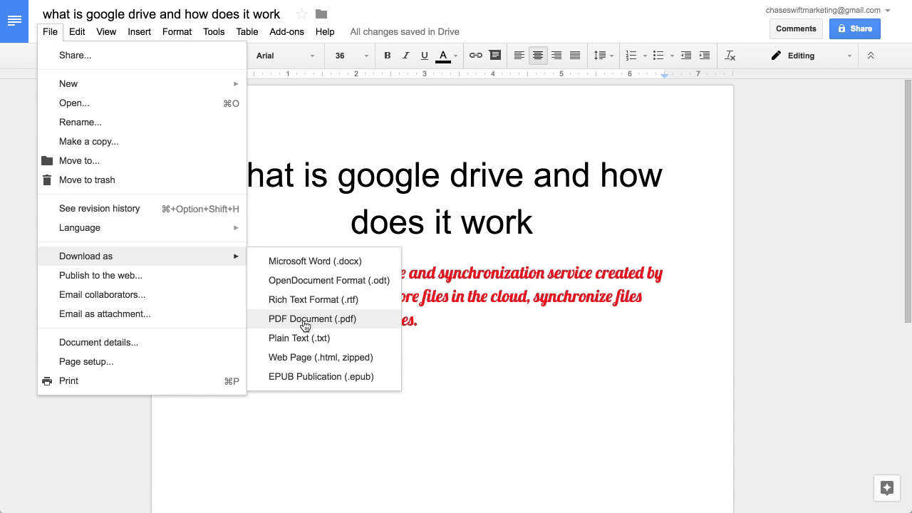
{"action": "mouse_move", "coordinate": [287, 326]}
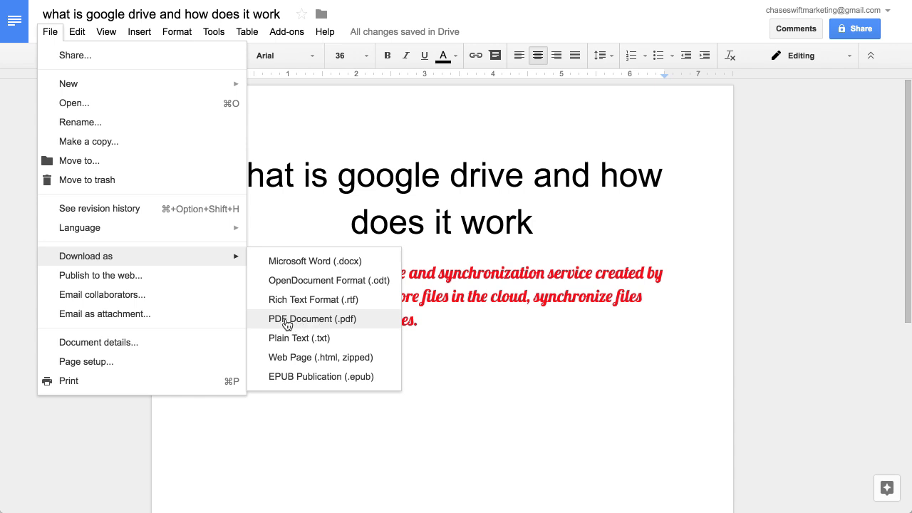
{"action": "mouse_move", "coordinate": [312, 299]}
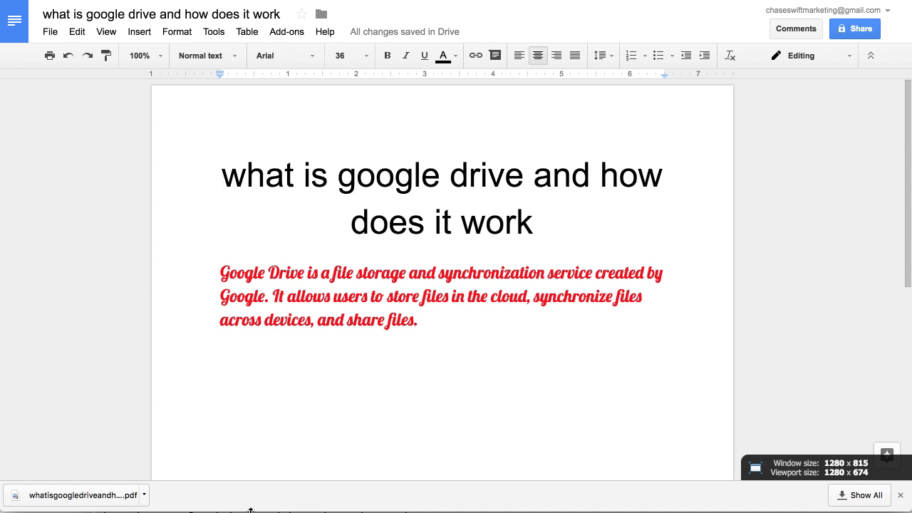
{"action": "mouse_move", "coordinate": [168, 467]}
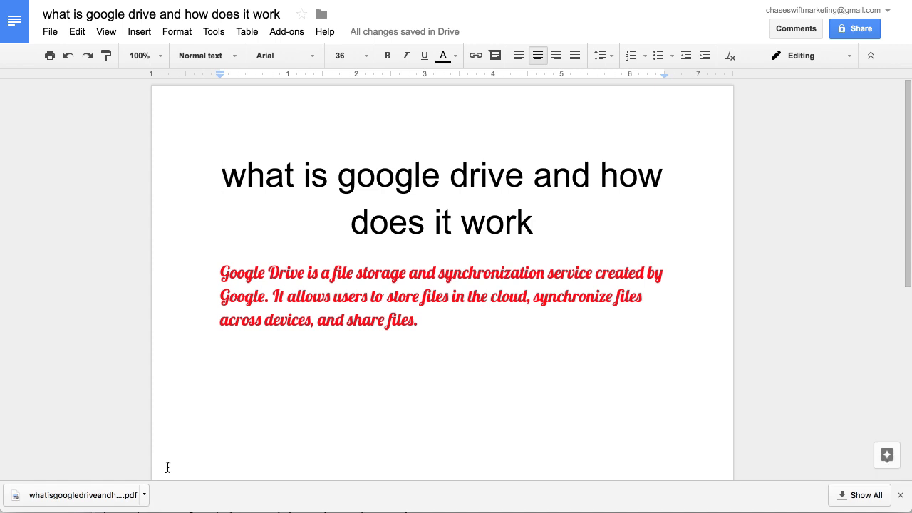
{"action": "mouse_move", "coordinate": [142, 481]}
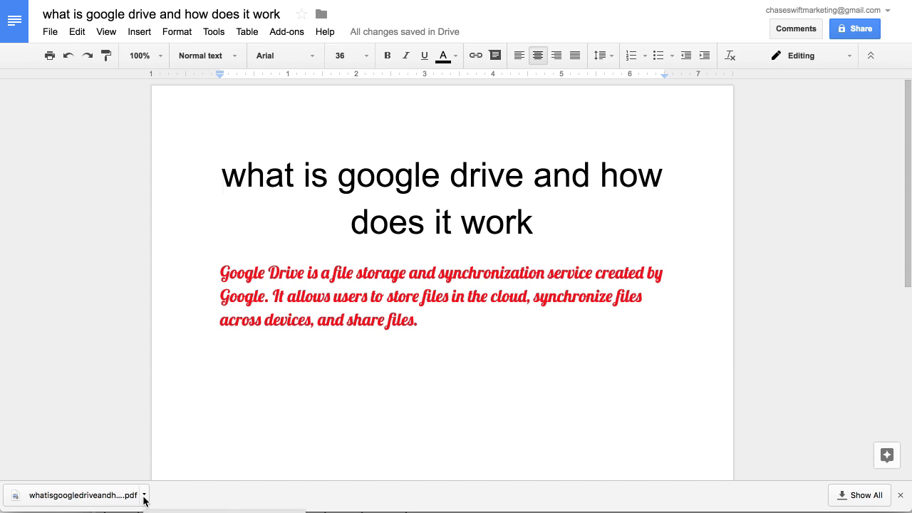
- Show the options menu for the downloaded PDF in the download bar
{"action": "left_click", "coordinate": [145, 495]}
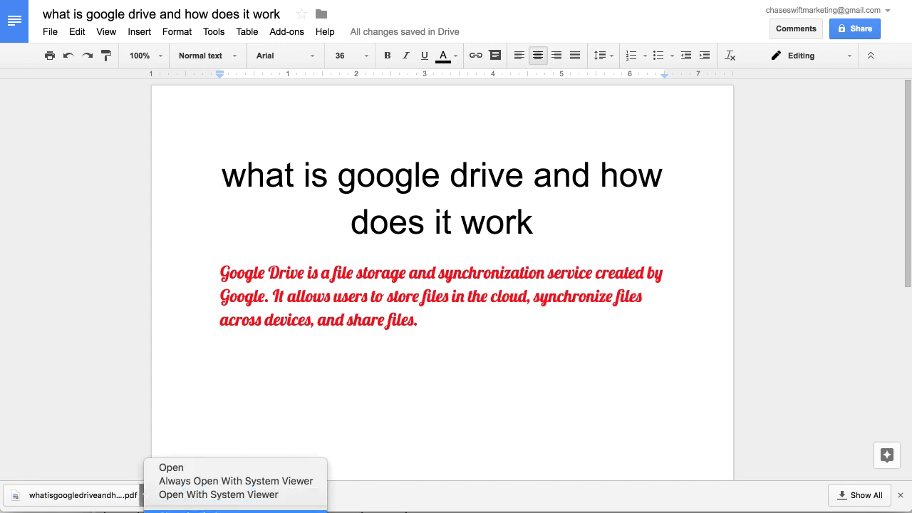
- Reveal whatisgoogledriveandhowdoesitwork.pdf in the Finder Downloads folder and preview it
{"action": "left_click", "coordinate": [171, 467]}
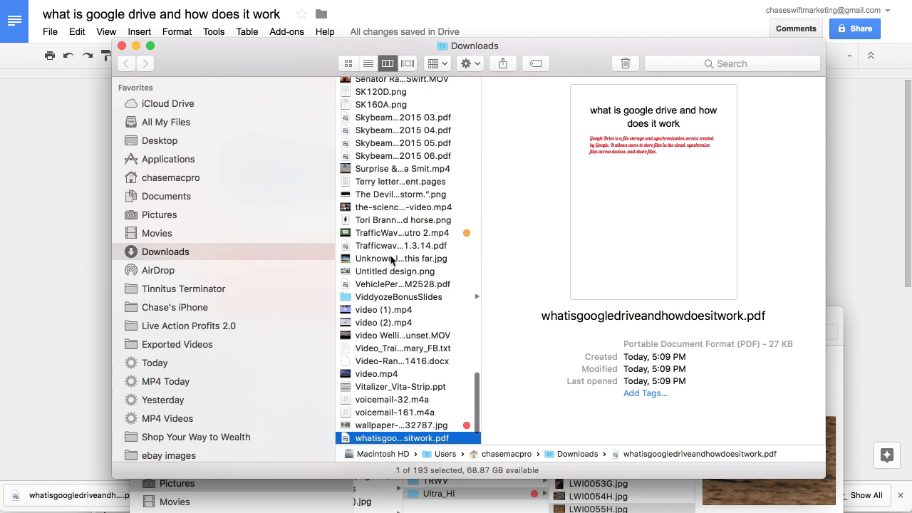
{"action": "scroll", "scroll_direction": "down", "scroll_amount": 3}
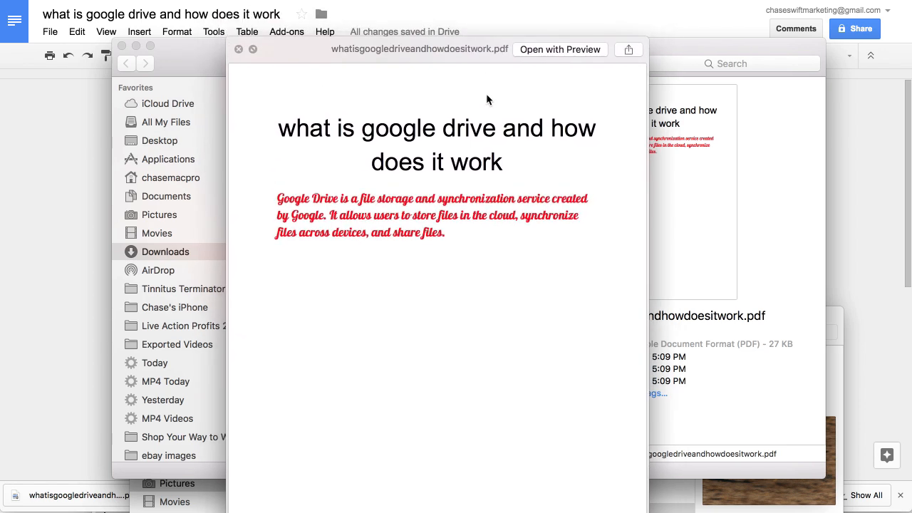
{"action": "mouse_move", "coordinate": [508, 55]}
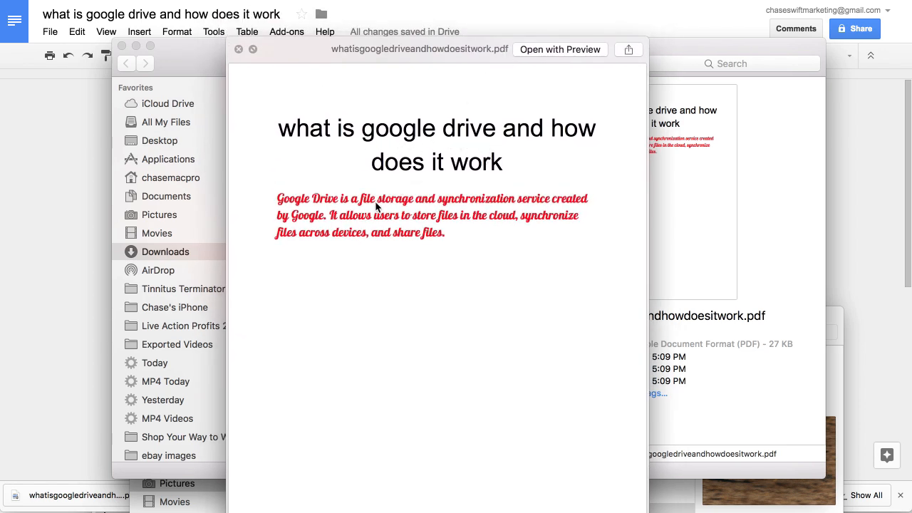
{"action": "mouse_move", "coordinate": [434, 70]}
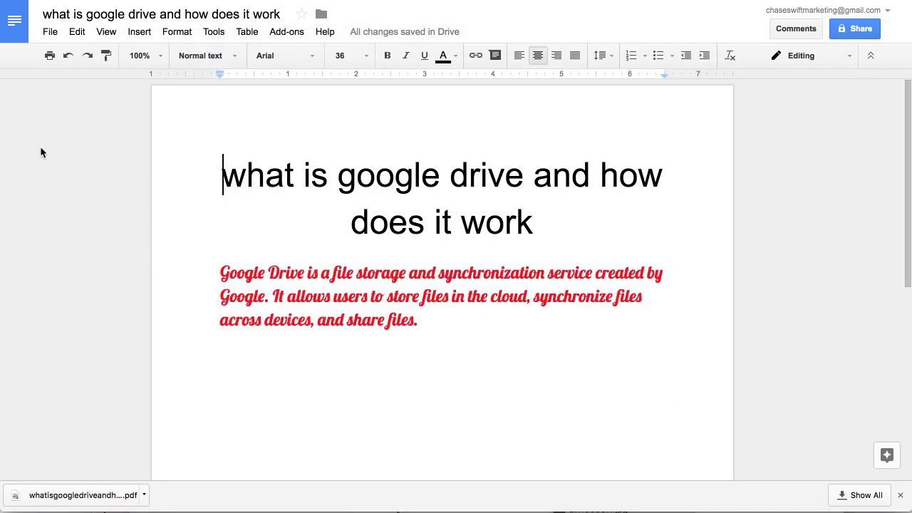
{"action": "mouse_move", "coordinate": [147, 50]}
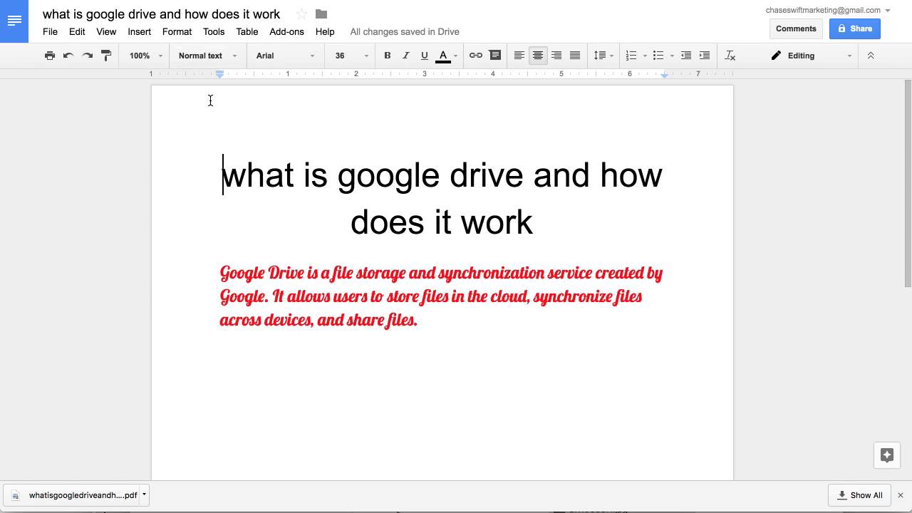
{"action": "mouse_move", "coordinate": [281, 120]}
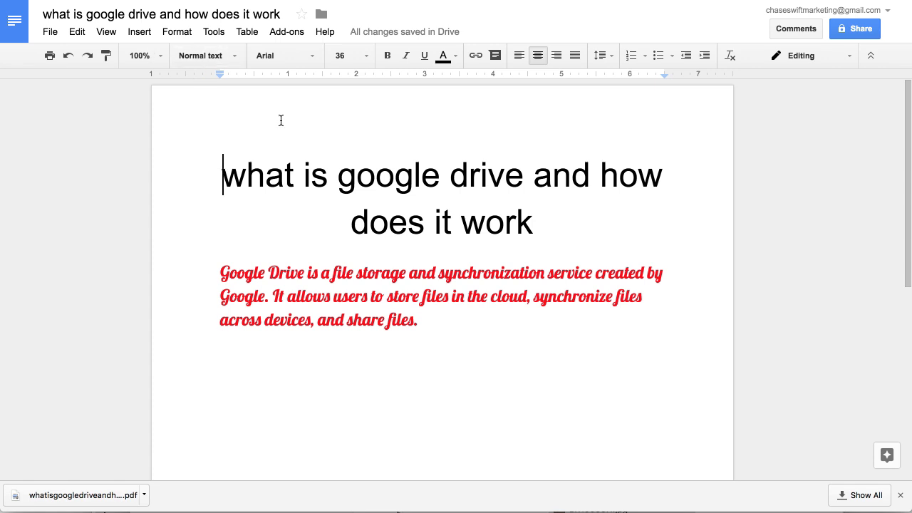
{"action": "mouse_move", "coordinate": [347, 96]}
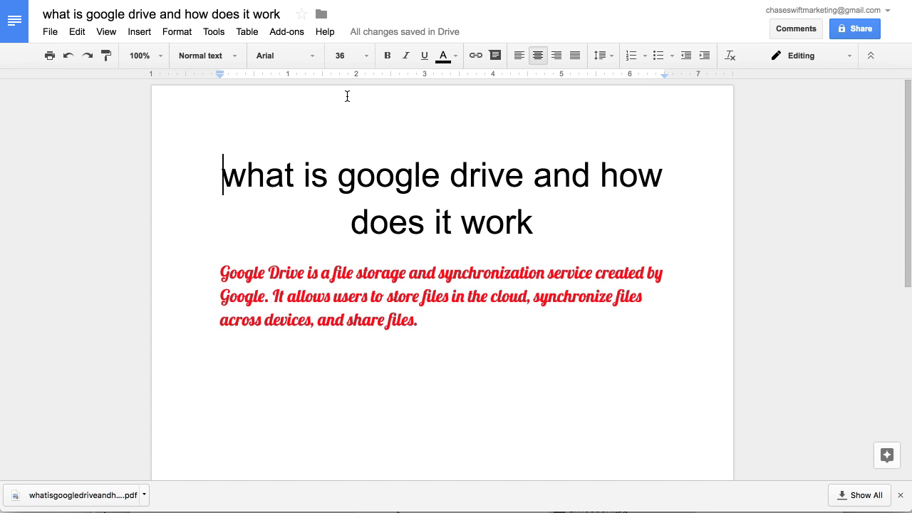
{"action": "mouse_move", "coordinate": [428, 98]}
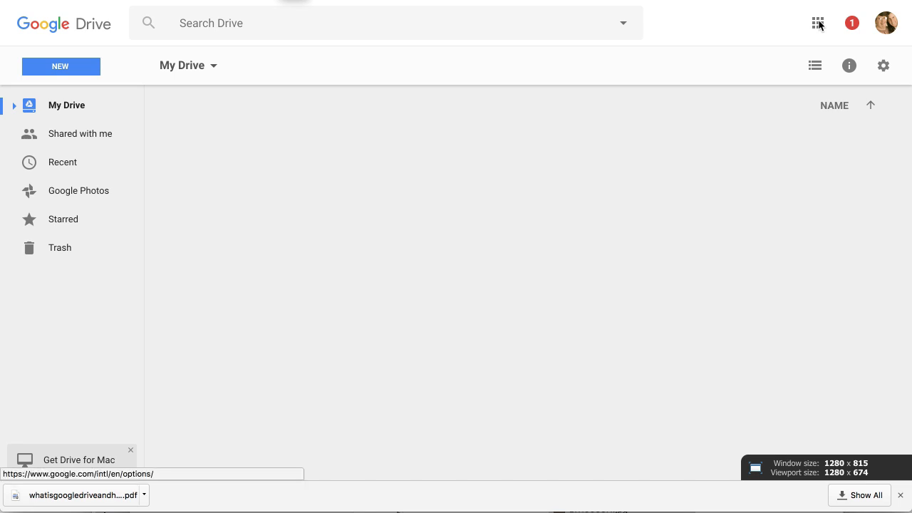
{"action": "mouse_move", "coordinate": [818, 23]}
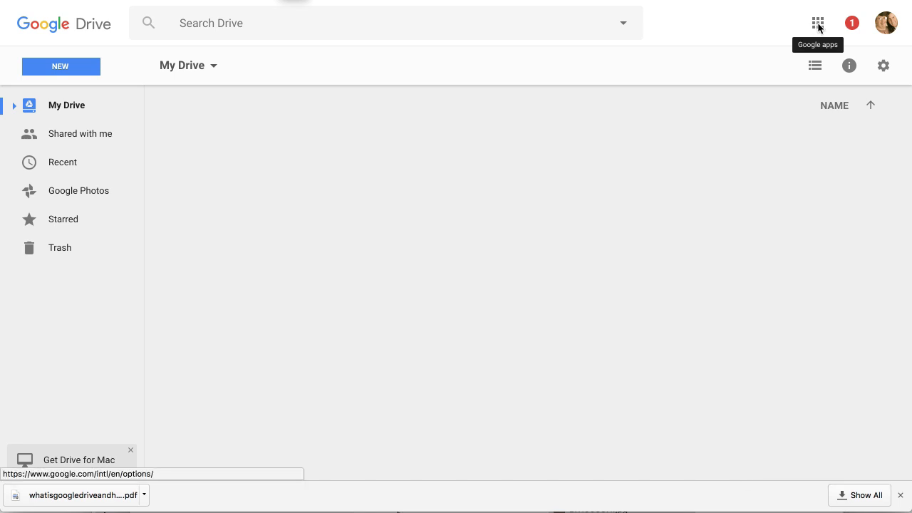
{"action": "left_click", "coordinate": [817, 22]}
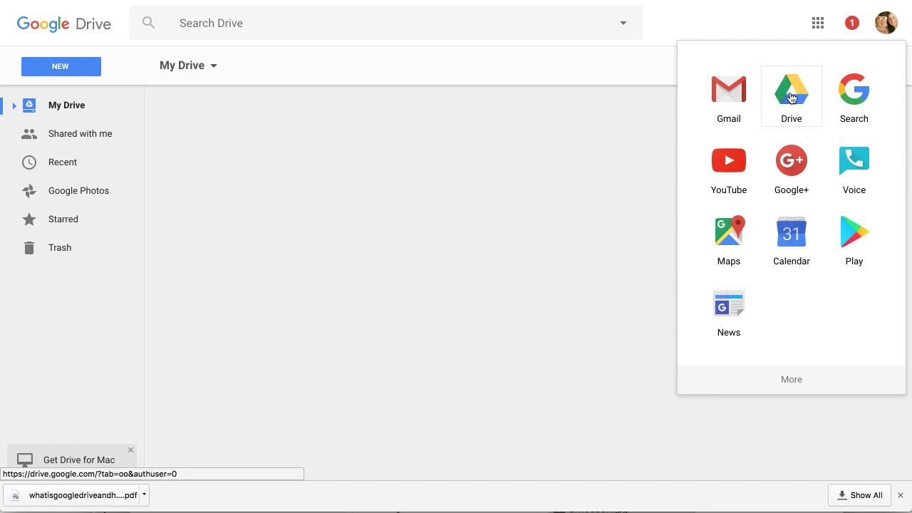
{"action": "mouse_move", "coordinate": [791, 96]}
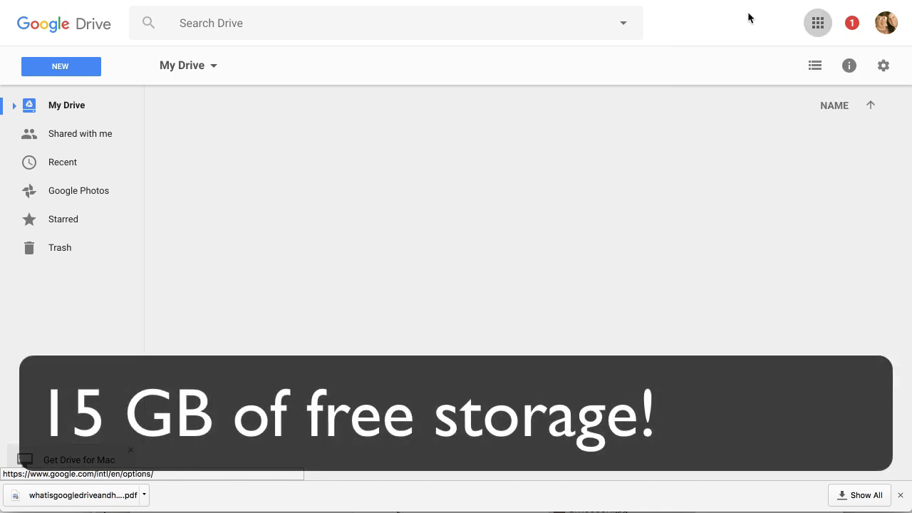
{"action": "mouse_move", "coordinate": [680, 37]}
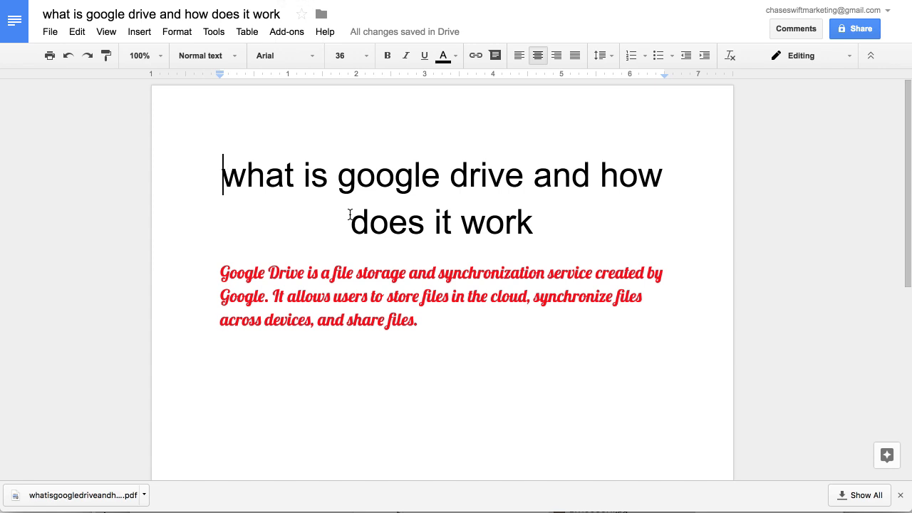
{"action": "mouse_move", "coordinate": [396, 119]}
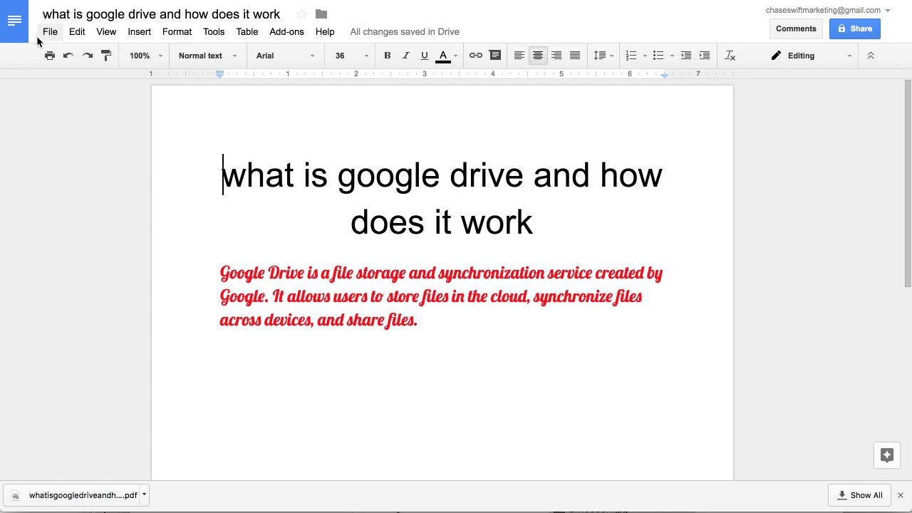
- Open the File menu to reach the Download as format list
{"action": "left_click", "coordinate": [50, 32]}
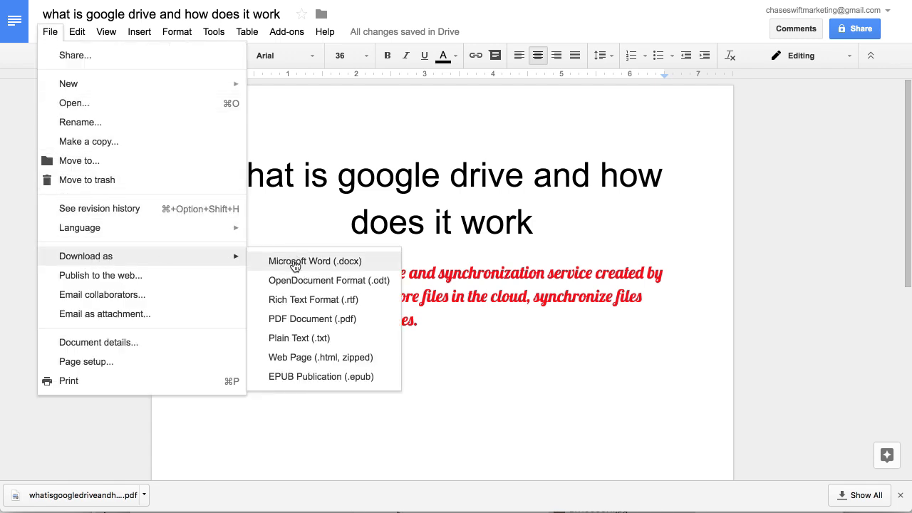
{"action": "mouse_move", "coordinate": [290, 328]}
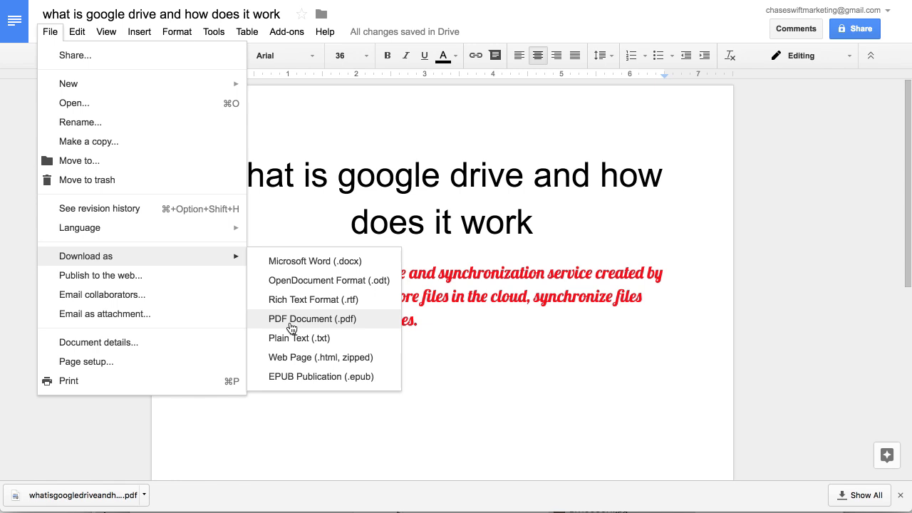
{"action": "mouse_move", "coordinate": [310, 357]}
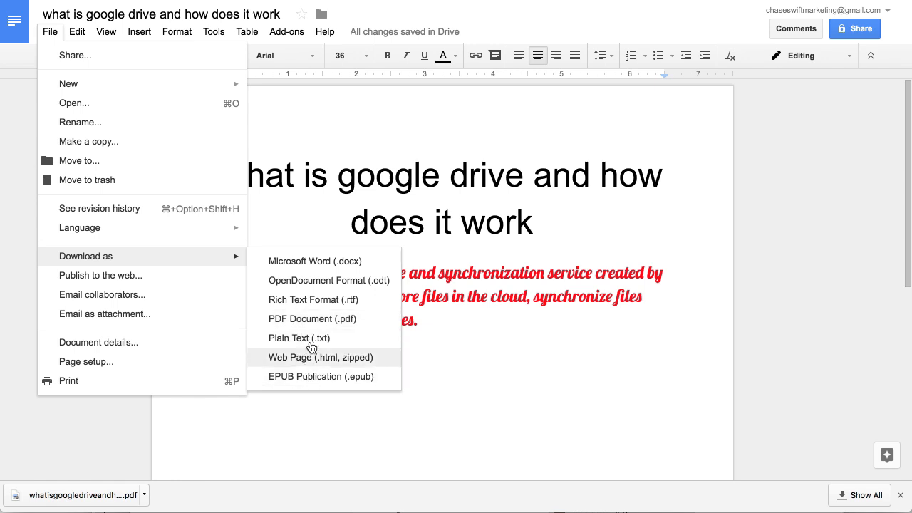